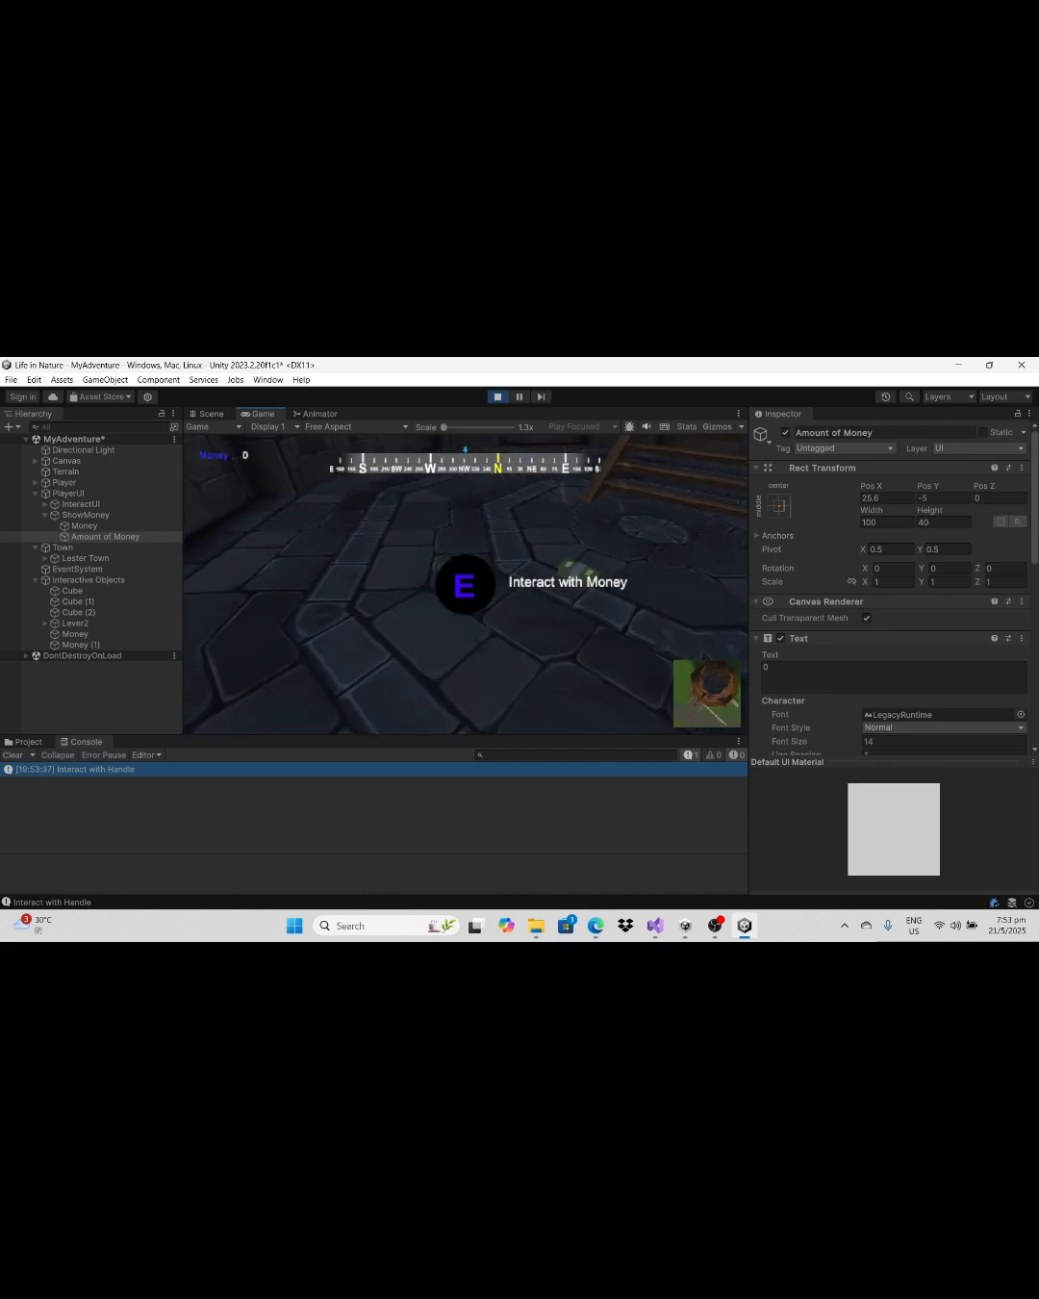
Step: Create a Raw Image under the Canvas and shrink its Rect Transform width and height to a small square
click(12, 427)
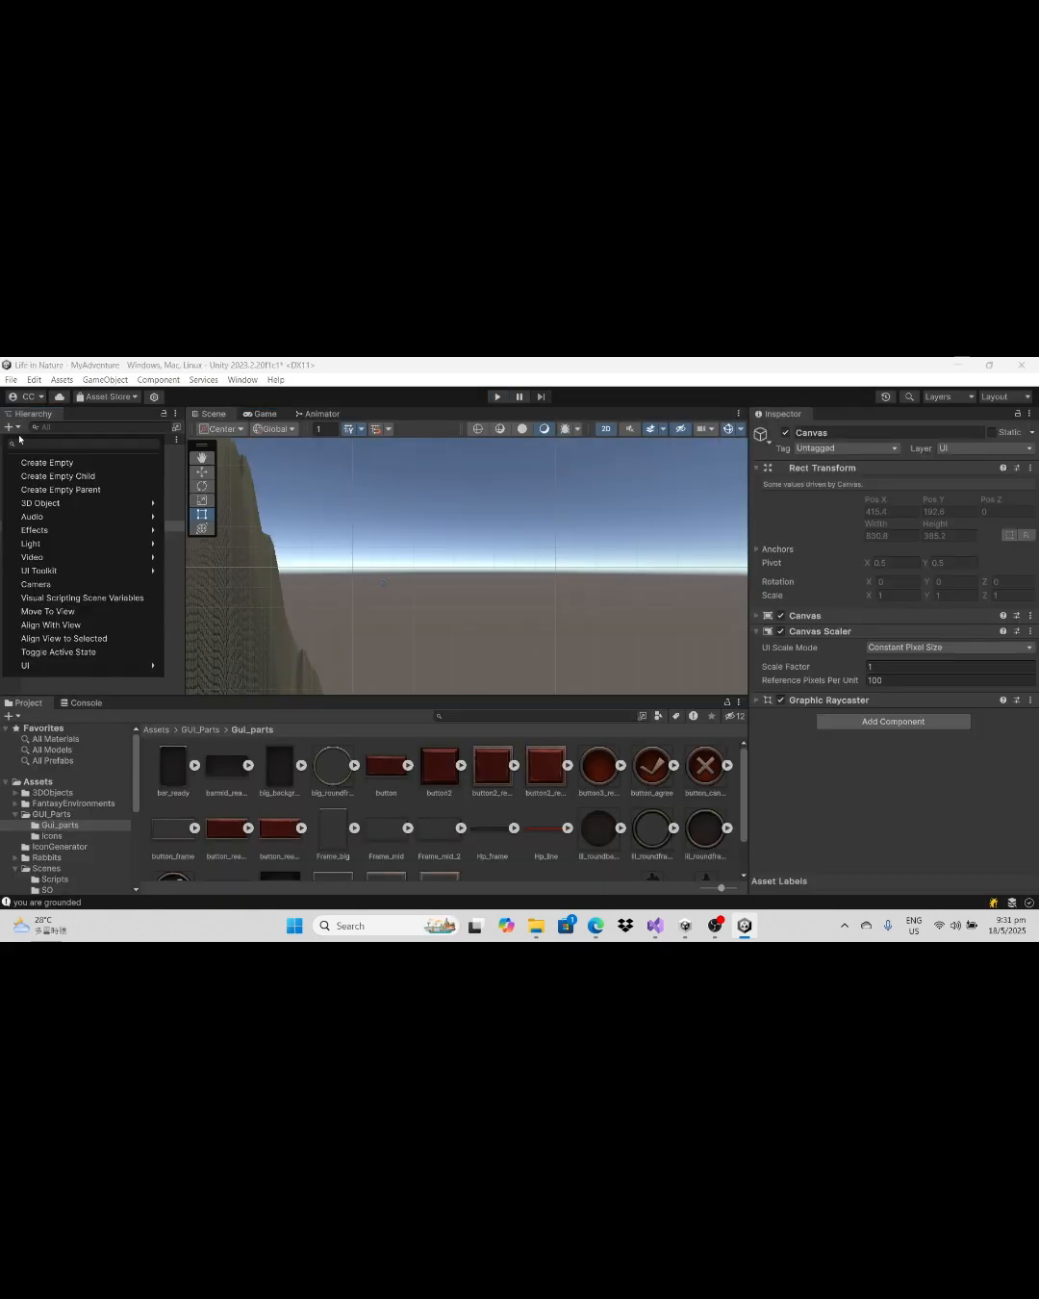
click(27, 666)
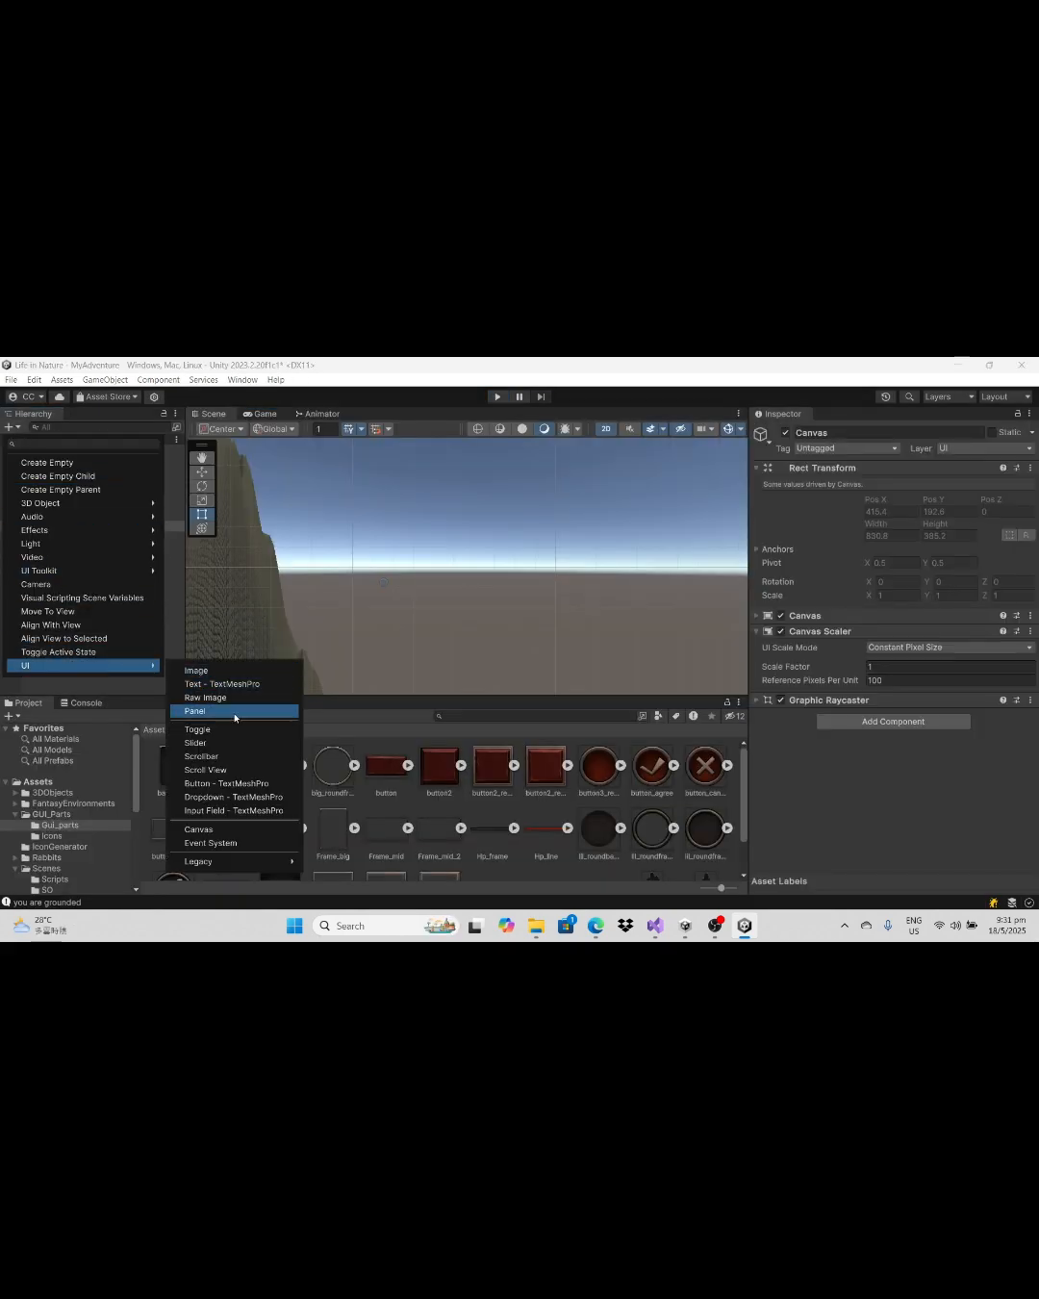
mouse_move(204, 697)
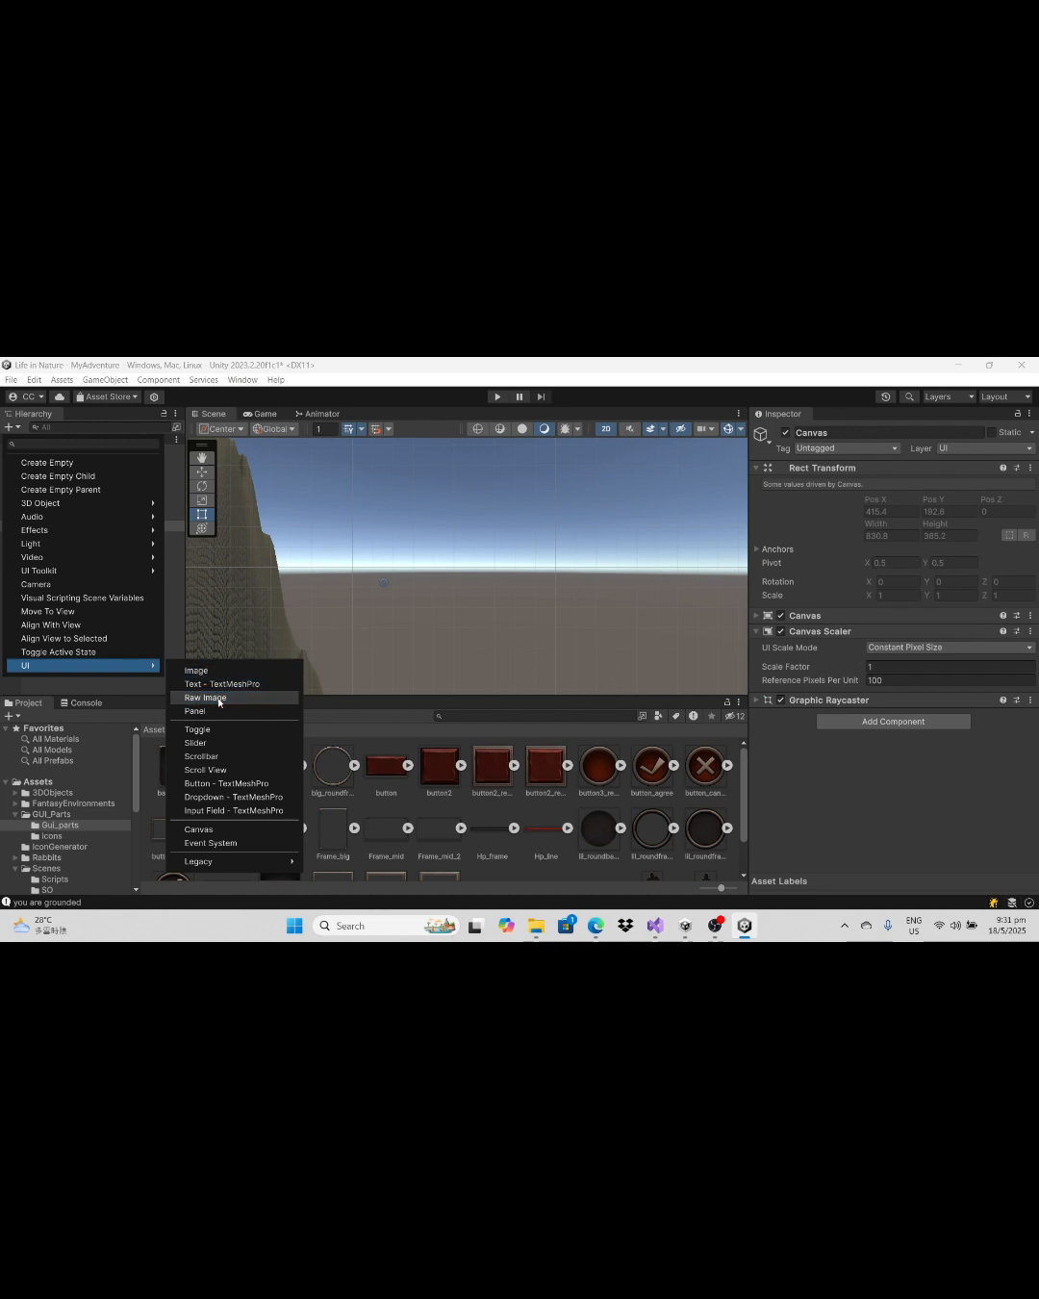
click(204, 697)
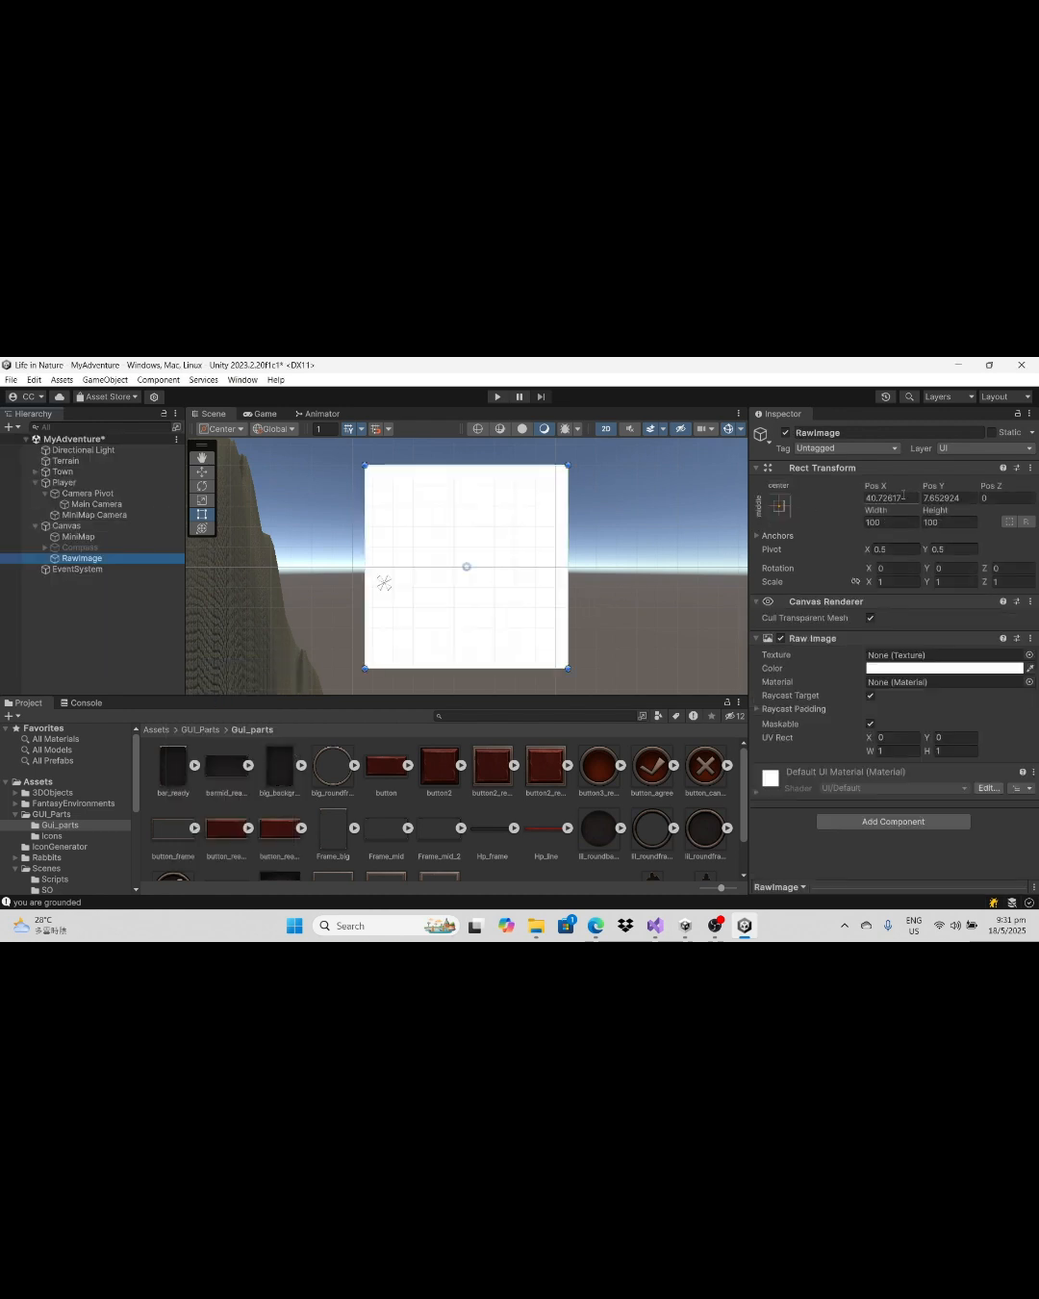
click(777, 506)
text(10)
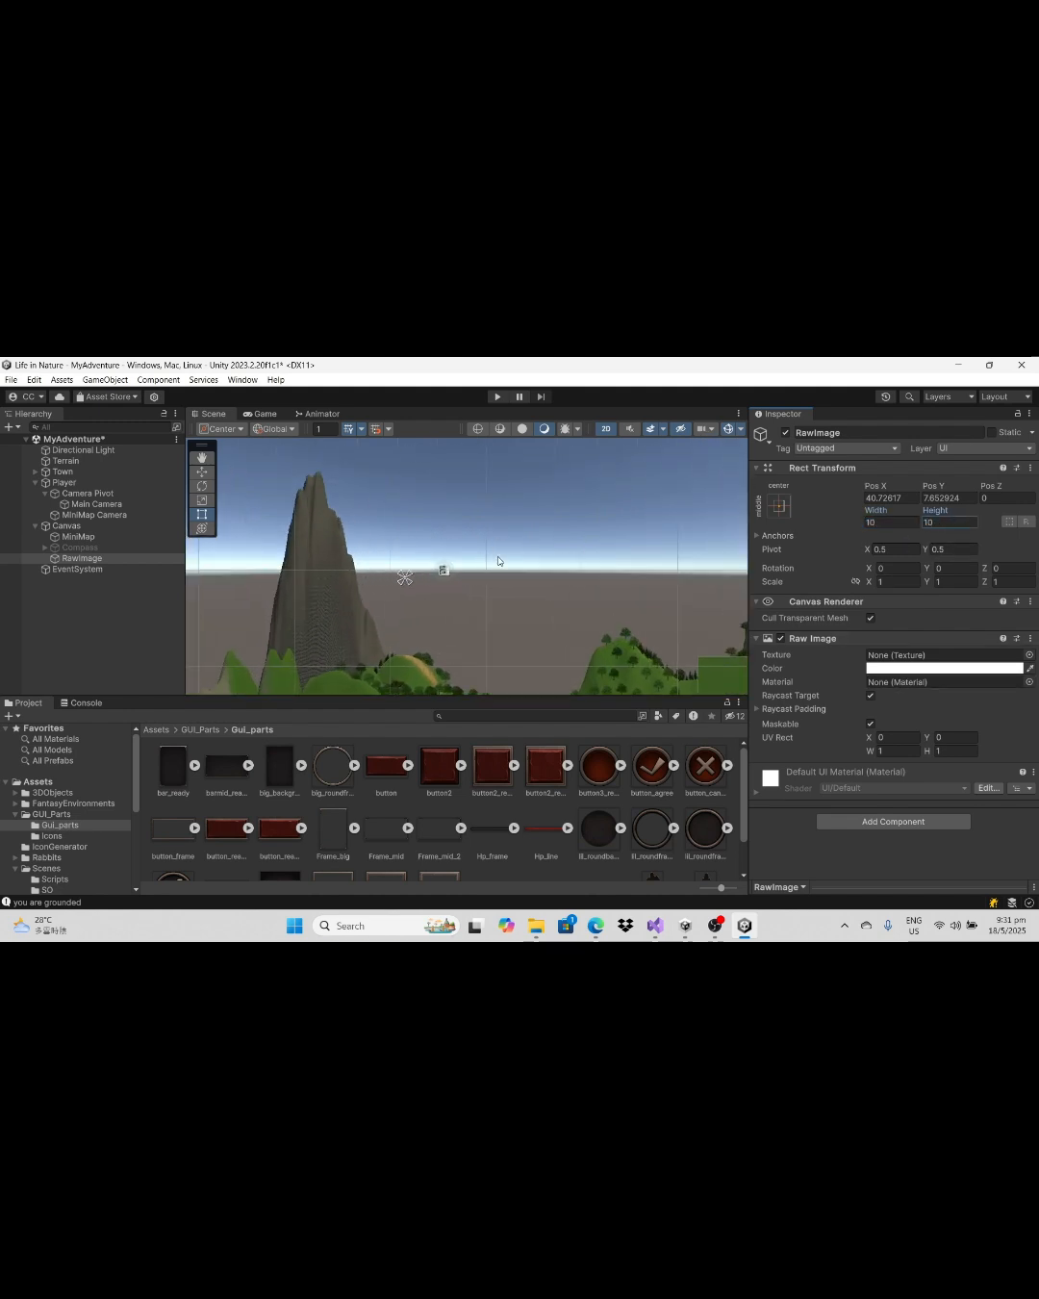
Step: Assign a round dot texture to the crosshair image's Texture field
click(1027, 654)
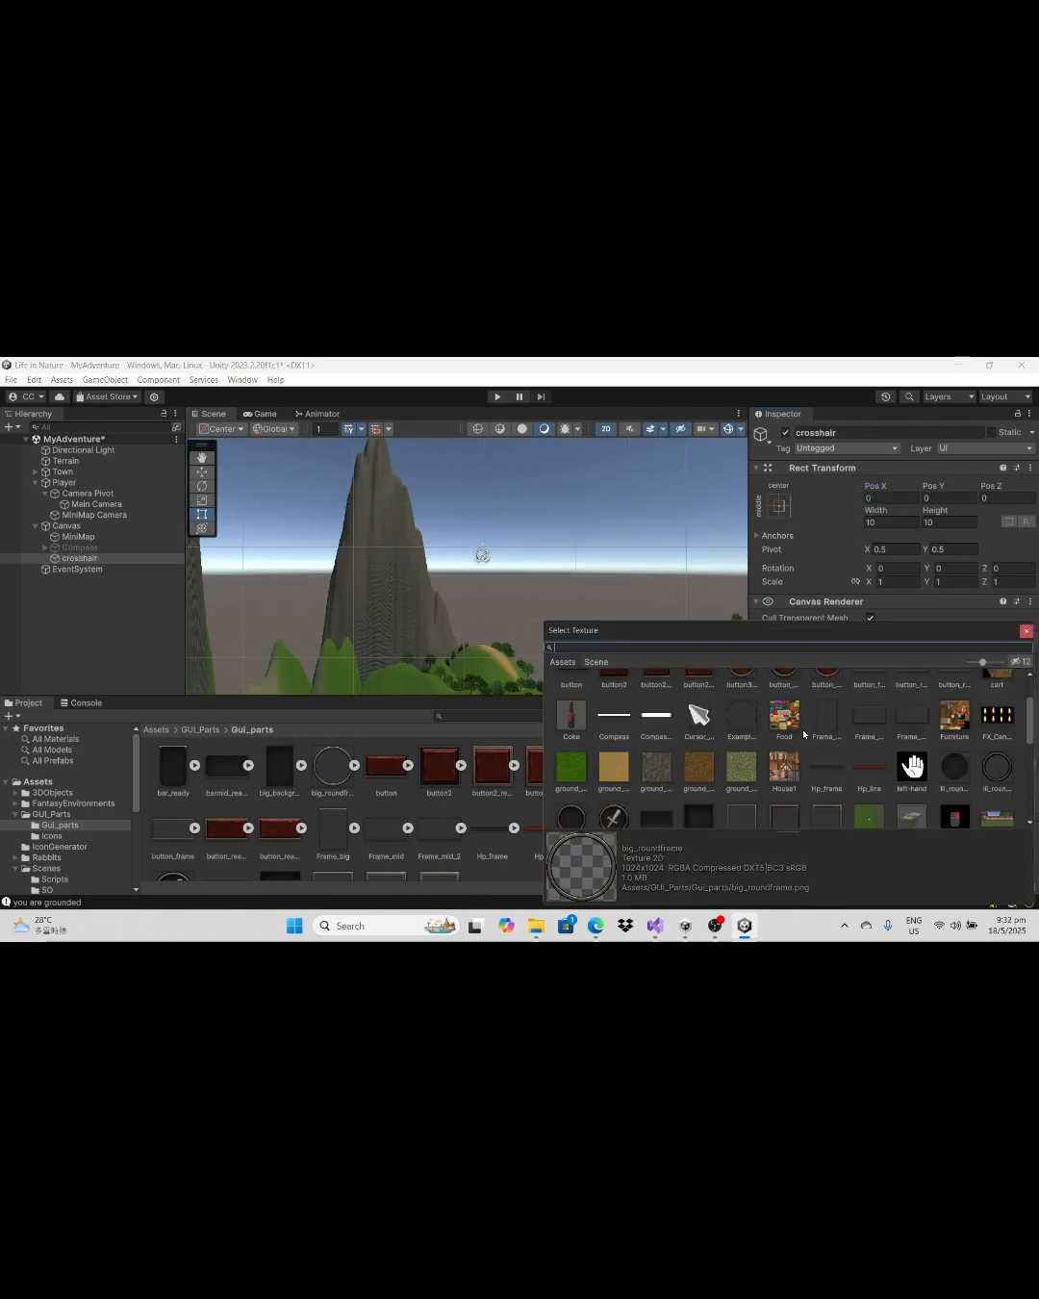
scroll(down, 3)
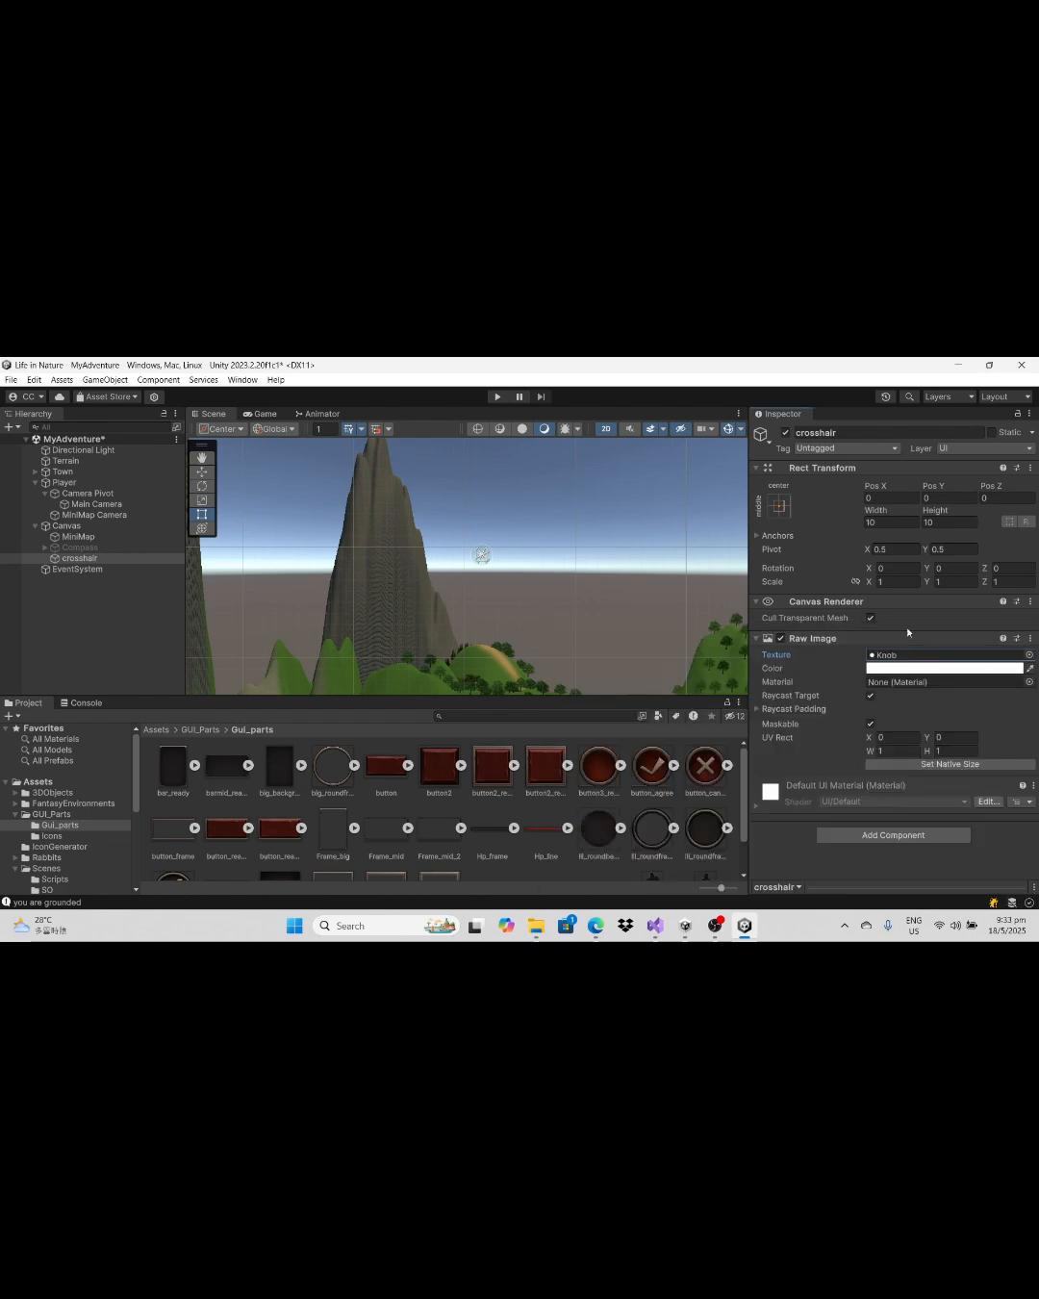
click(498, 396)
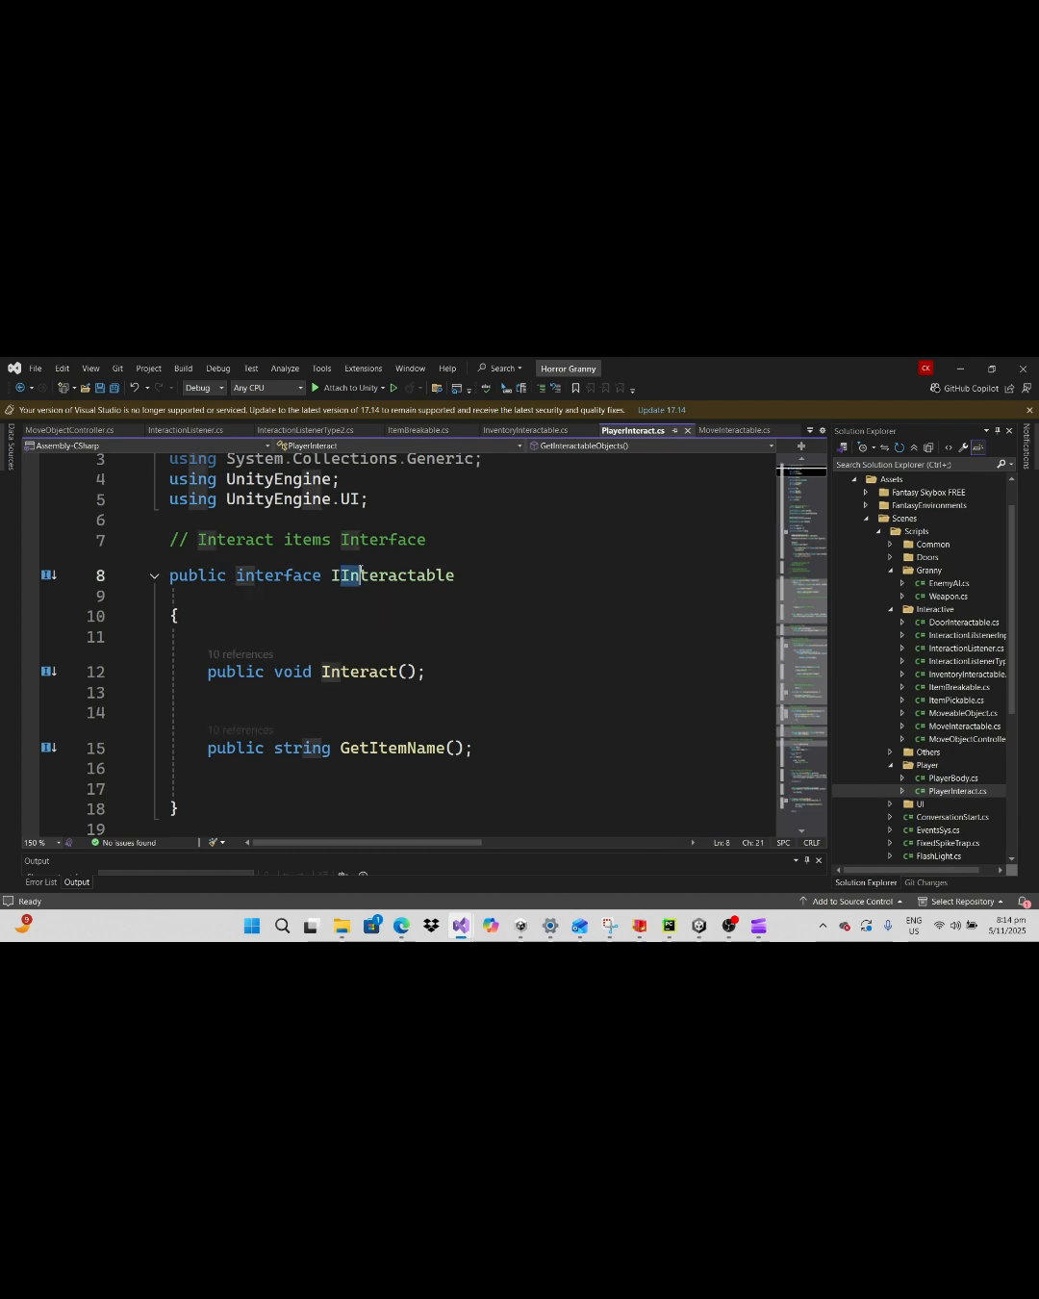
Step: Review IInteractable and GetInteractableObjects in PlayerInteract.cs, then view PlayerUI.cs
click(173, 635)
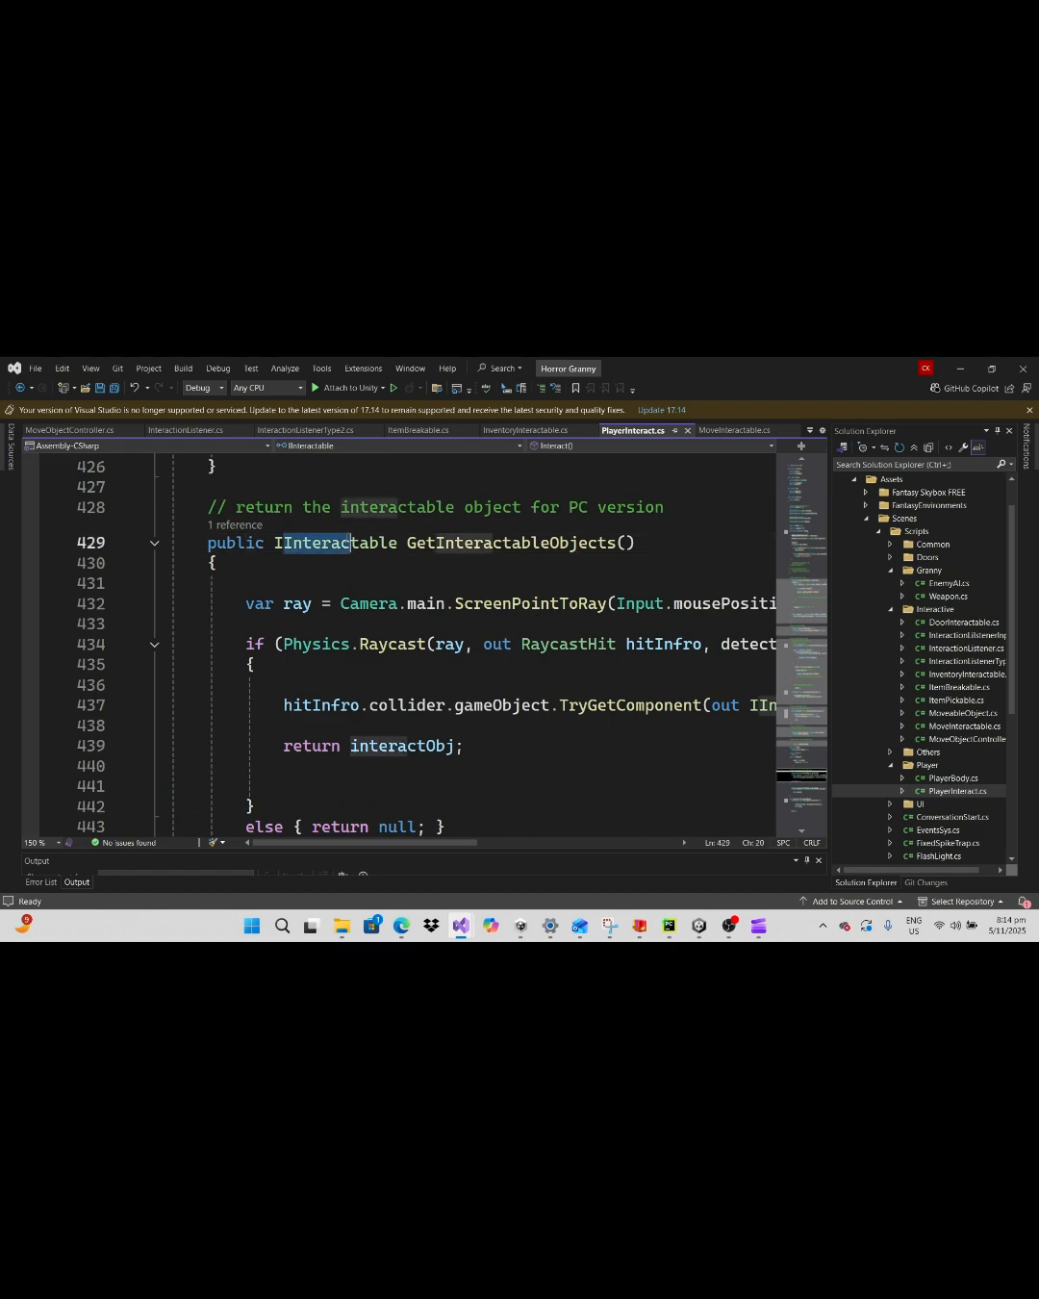
click(624, 543)
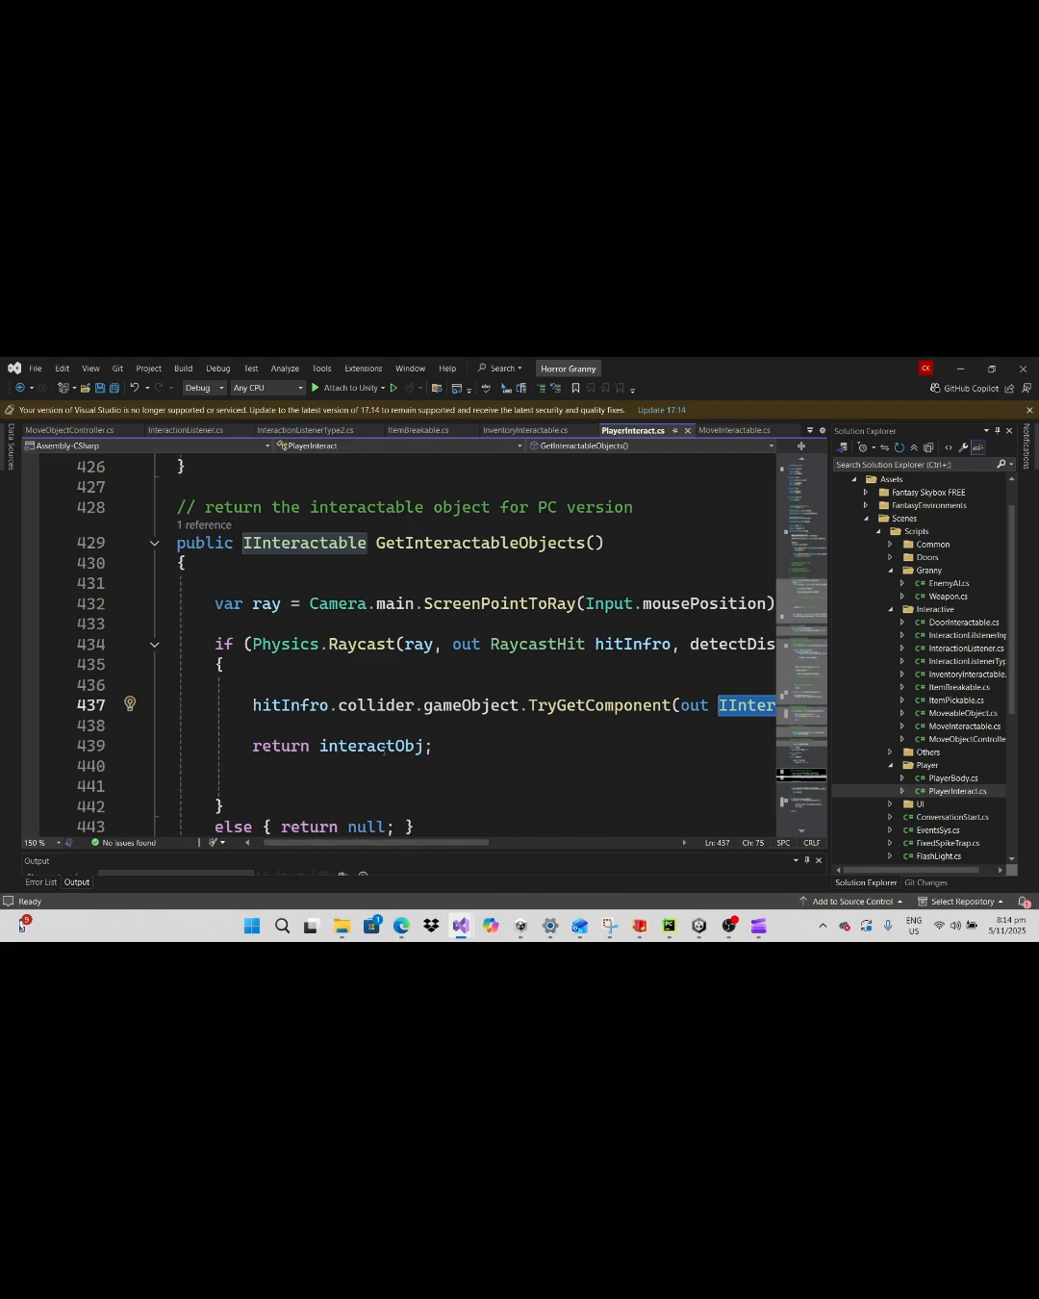
click(718, 431)
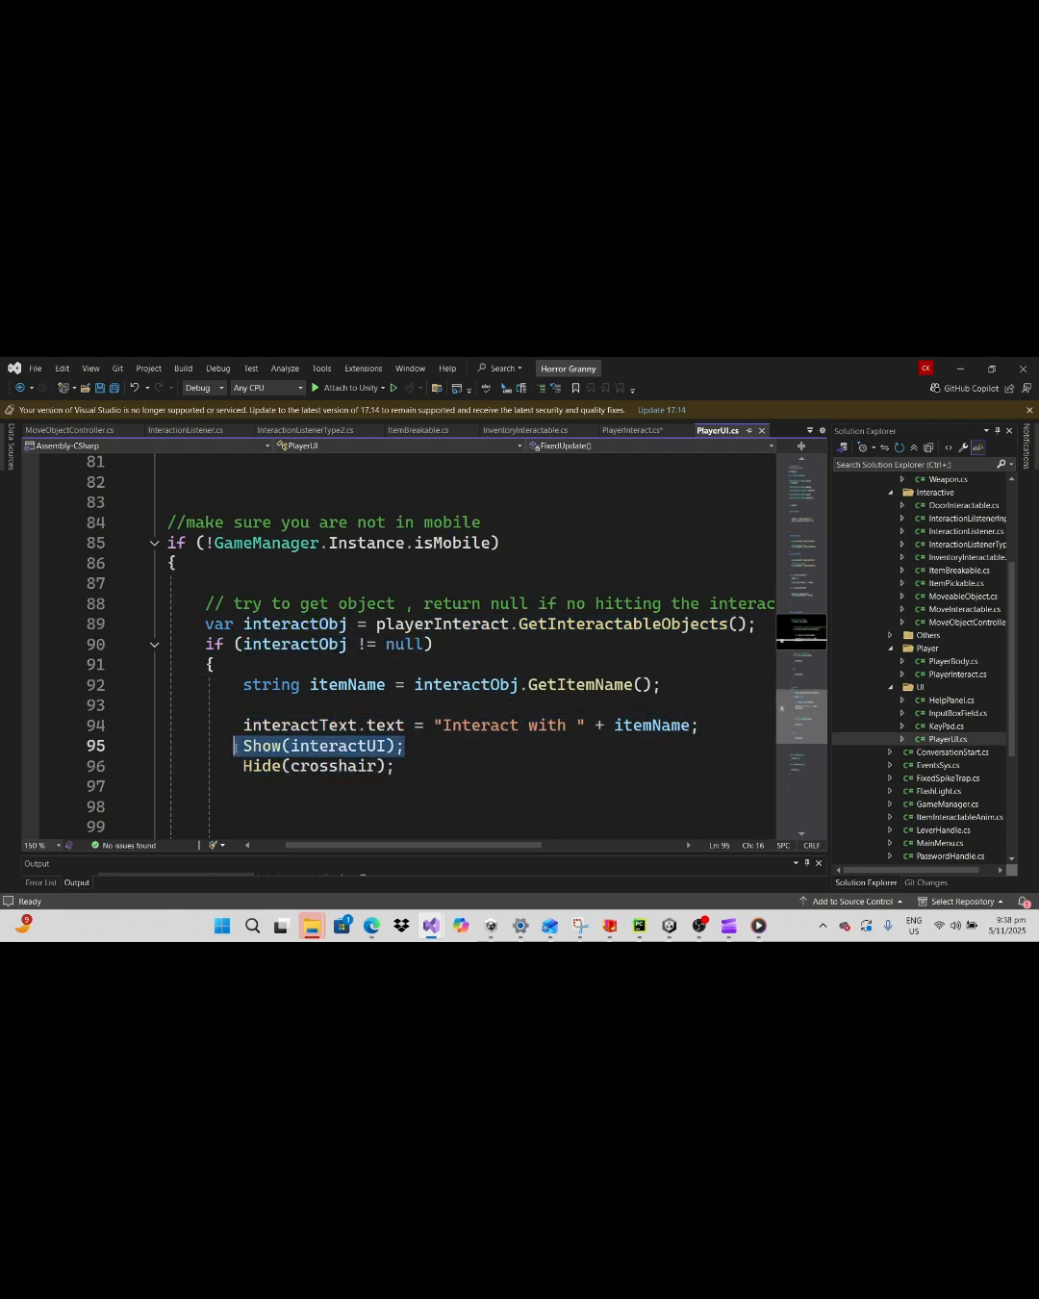
Step: View the PlayerInteraction method in PlayerInteract.cs, then move to the EventSys script
click(633, 431)
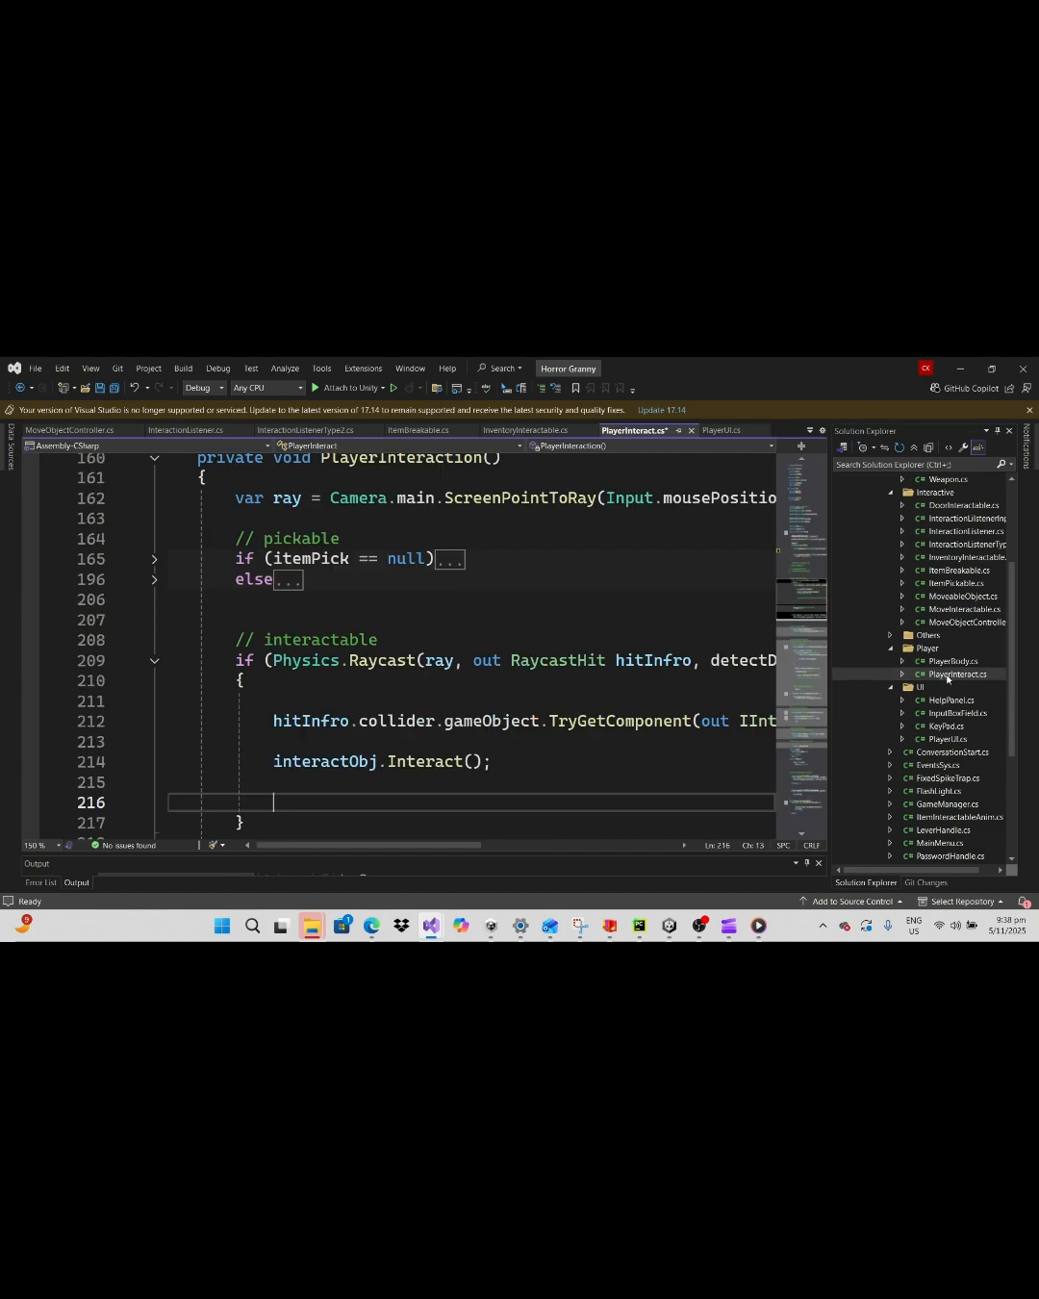
scroll(up, 3)
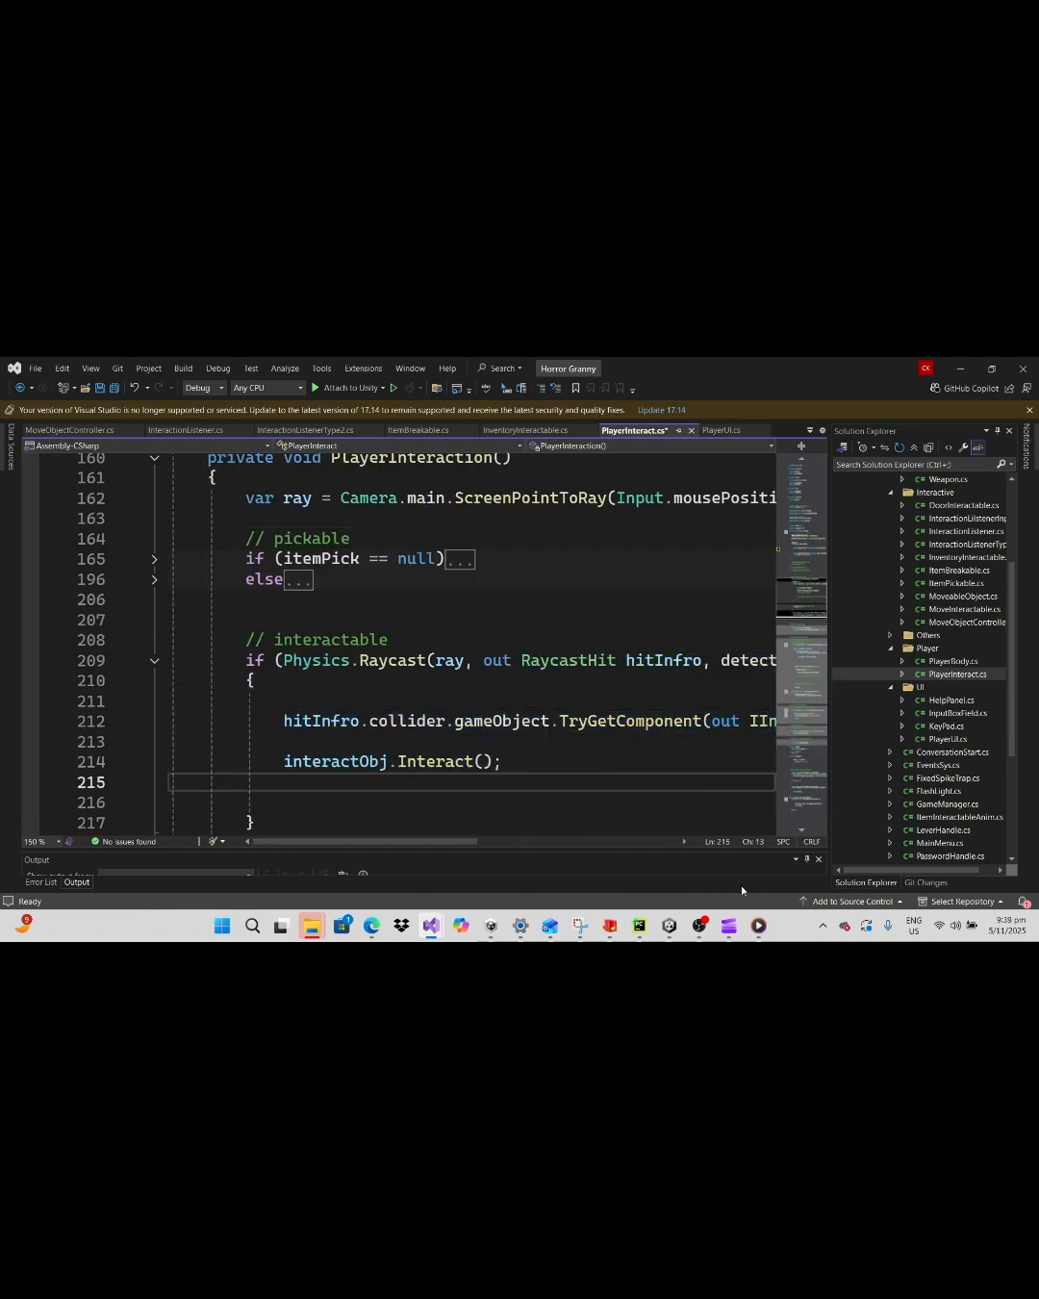
click(527, 432)
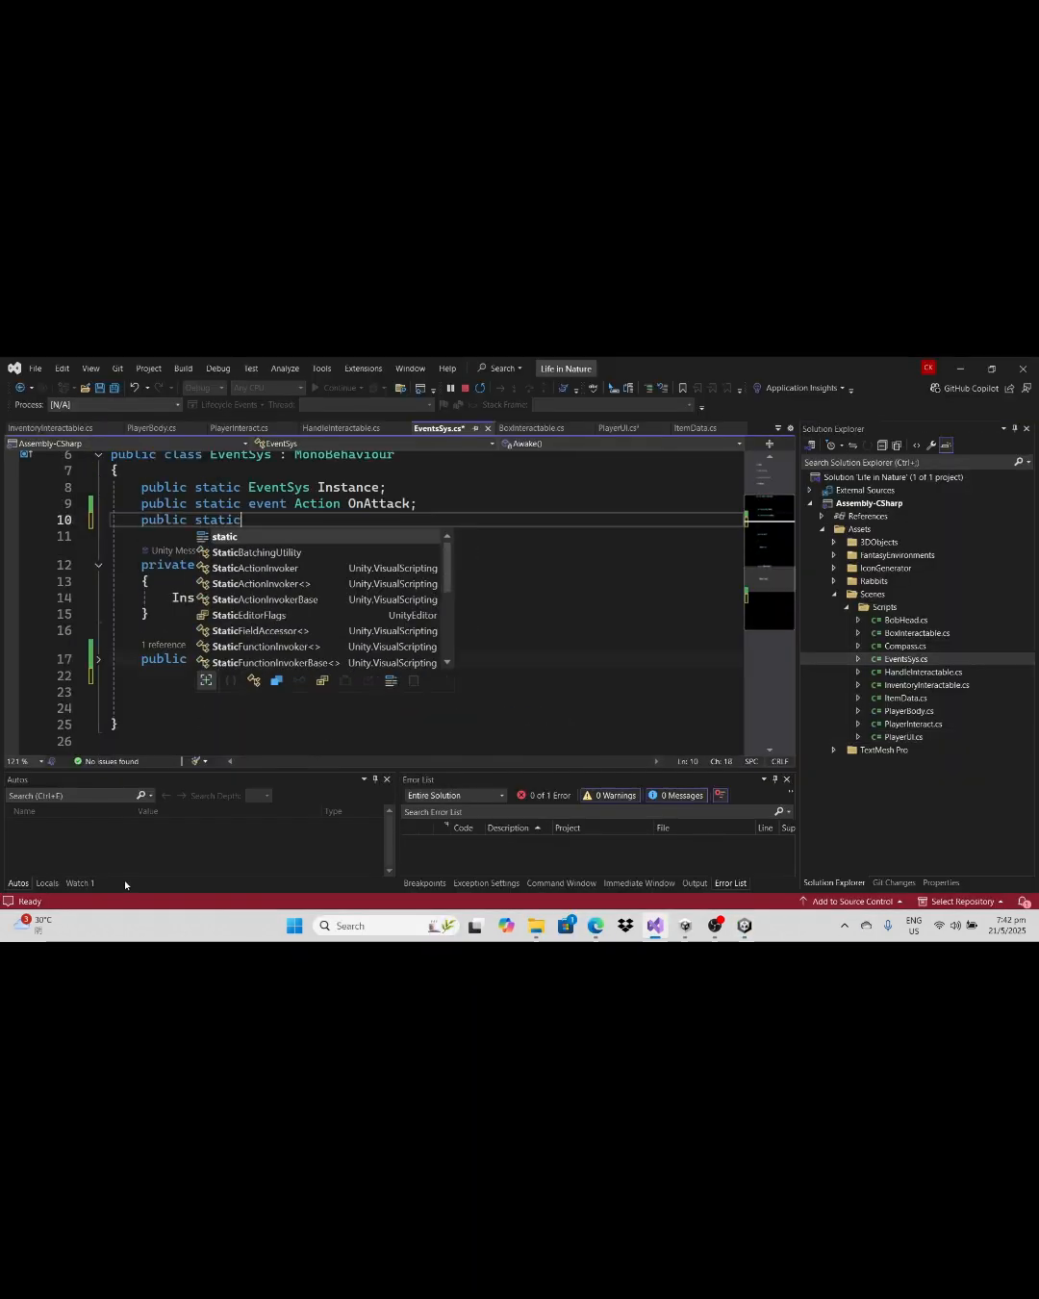
Step: Declare 'public static event Action OnCollect' and an OnCollectStuffTrigger method in EventSys
text(event Action OnCollect)
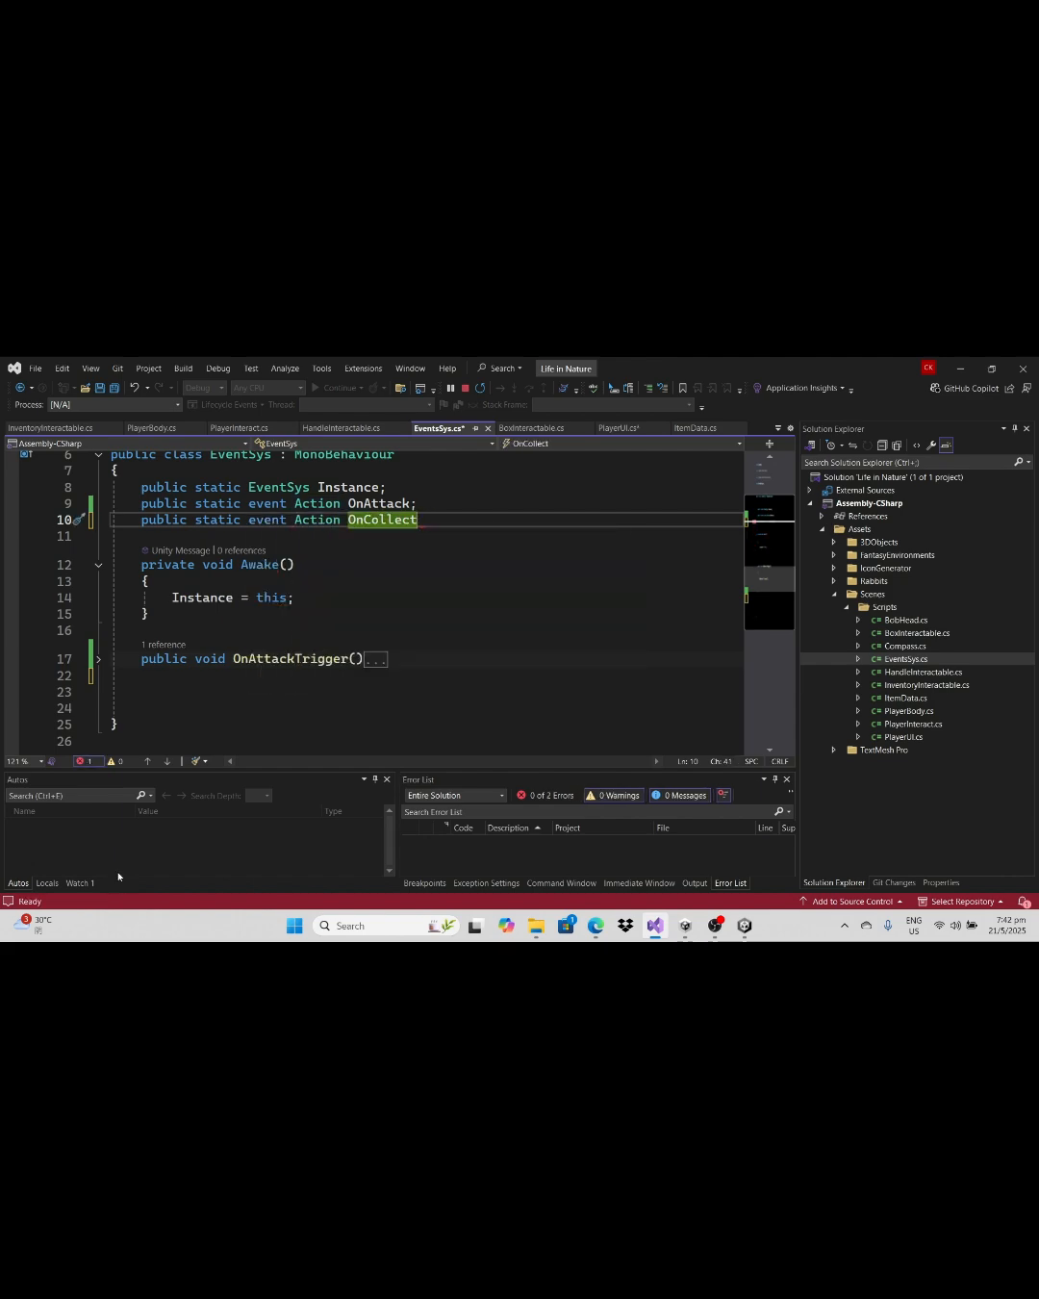
text(OnAtt)
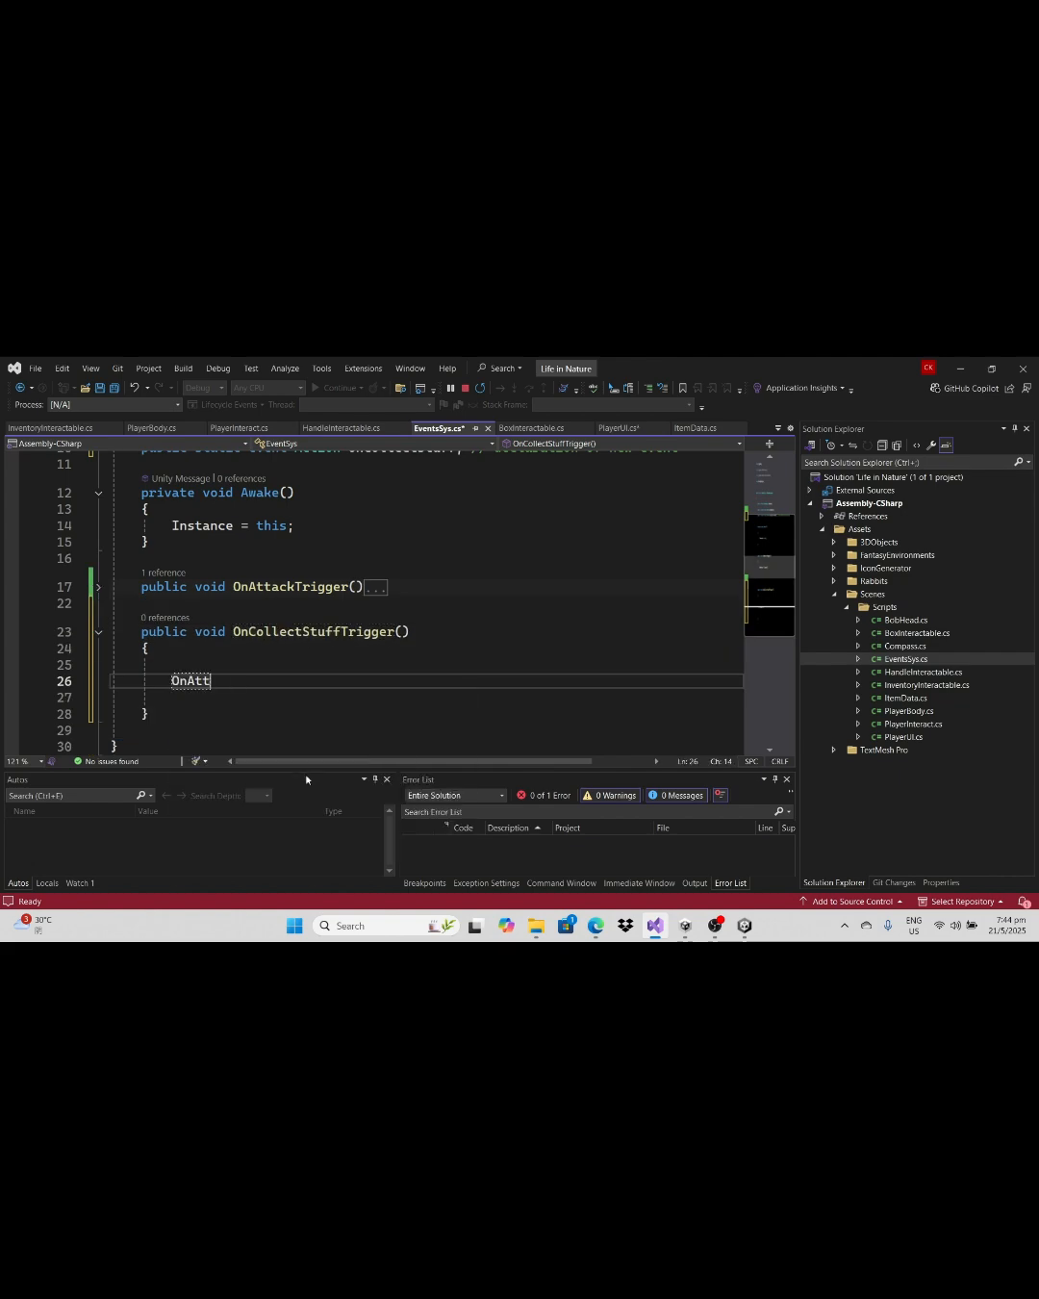
text(OnCollectStuff)
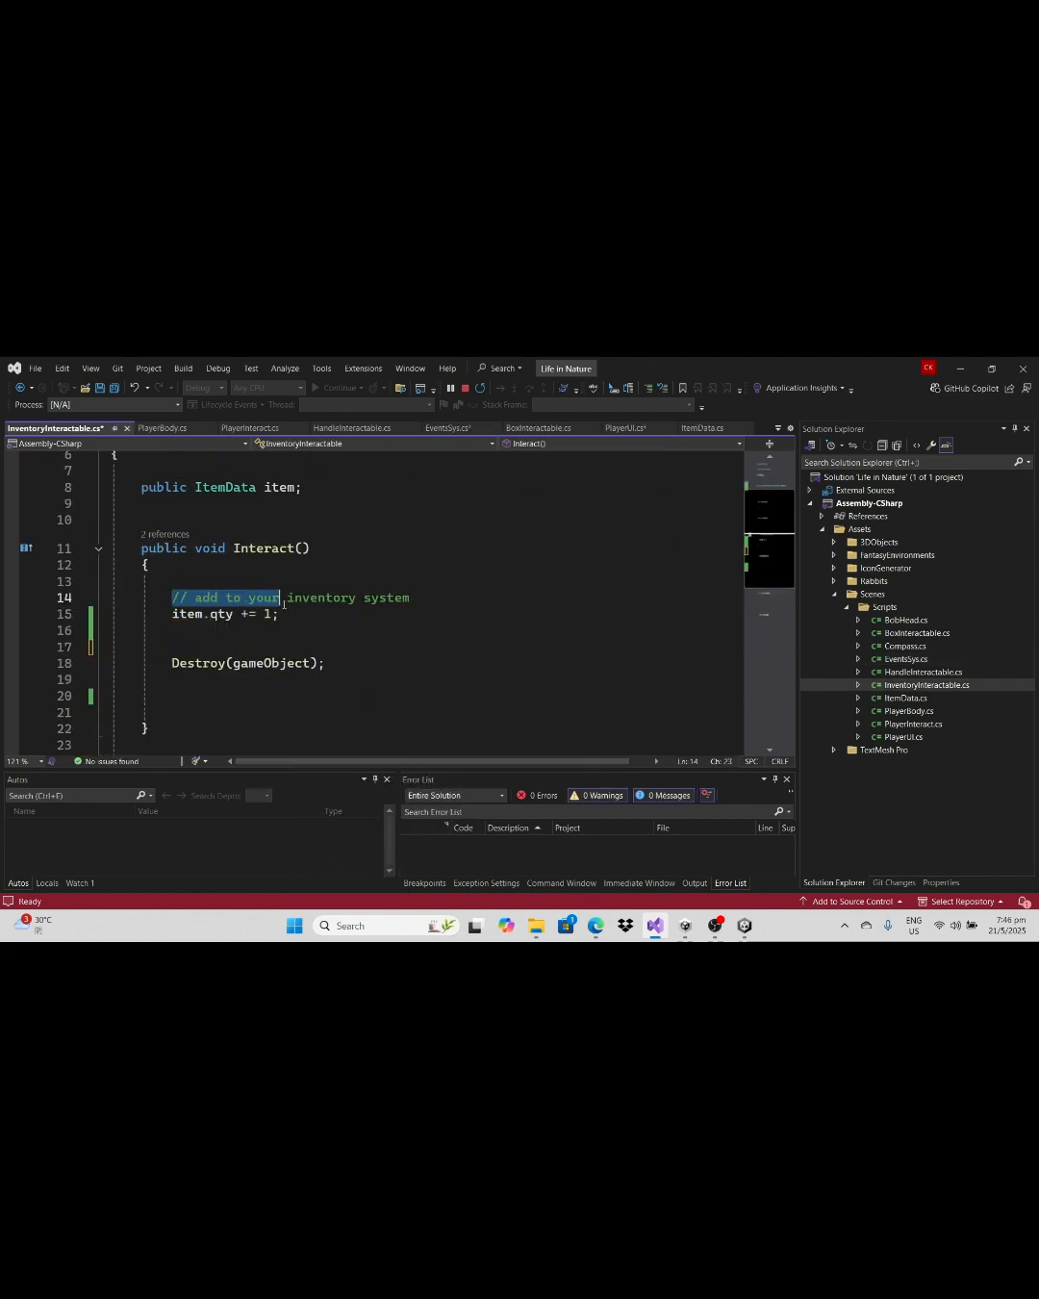
Step: Call EventSys.Instance.OnCollectStuffTrigger() from InventoryInteractable.Interact with a 'trigger the event to collect money' comment
text(EventSys.Instance)
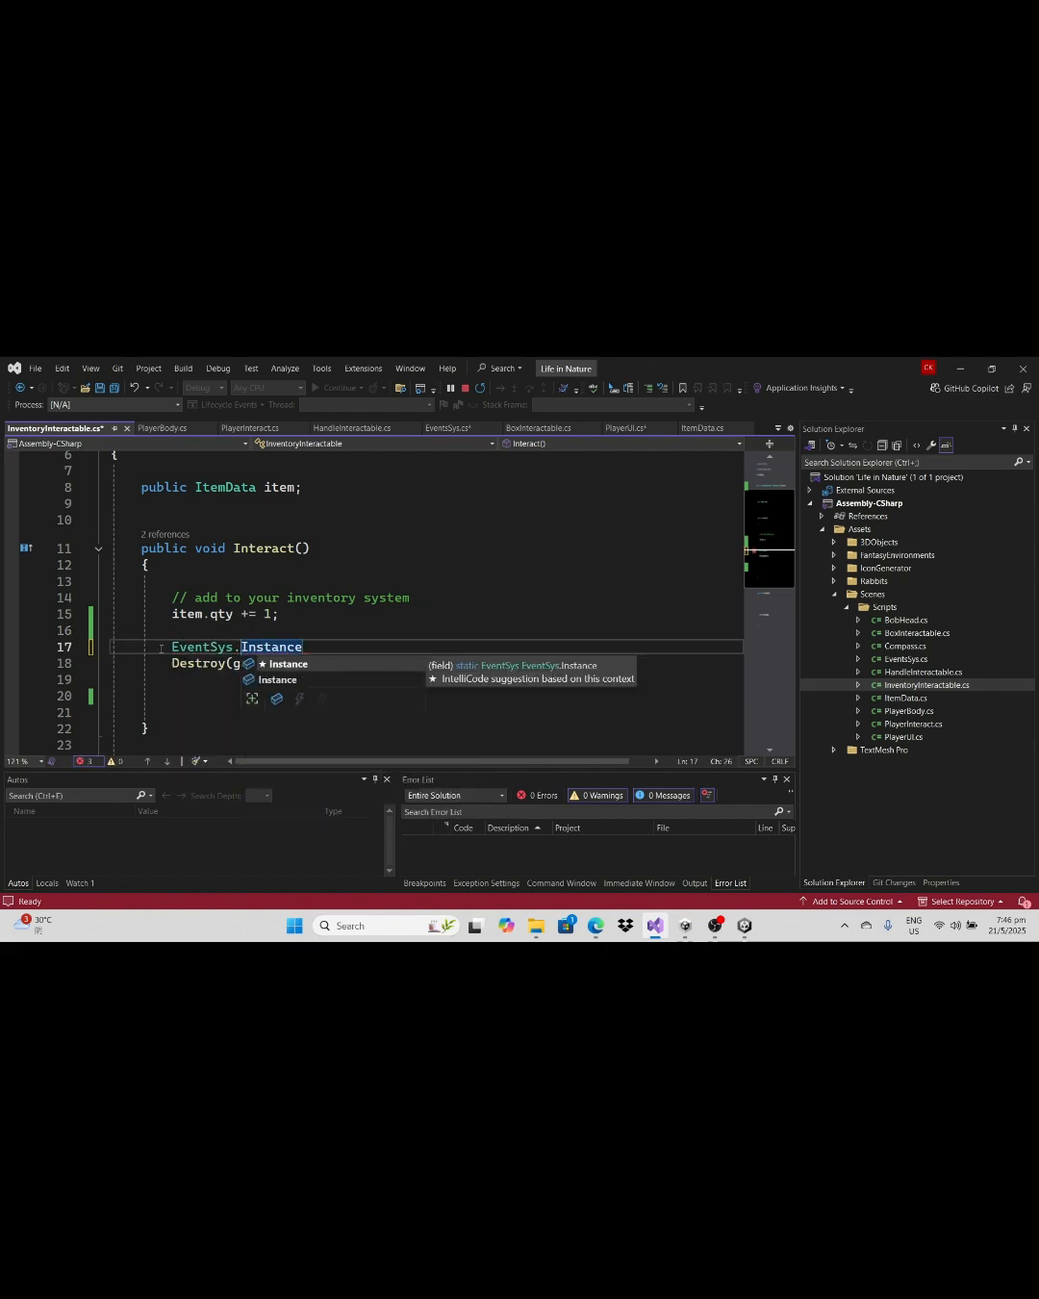
text(.)
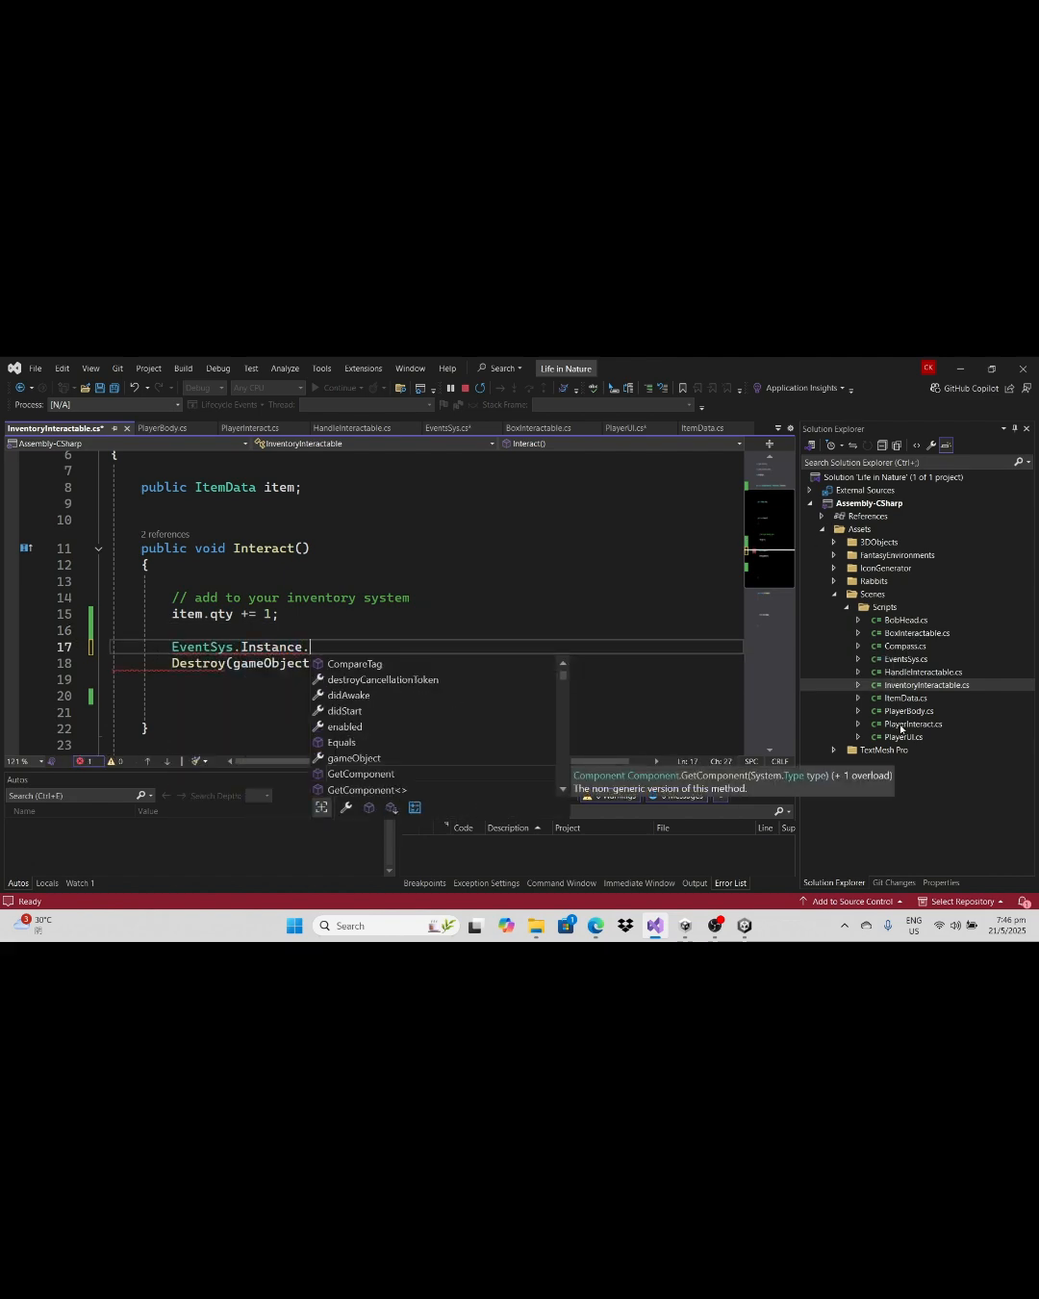
click(450, 427)
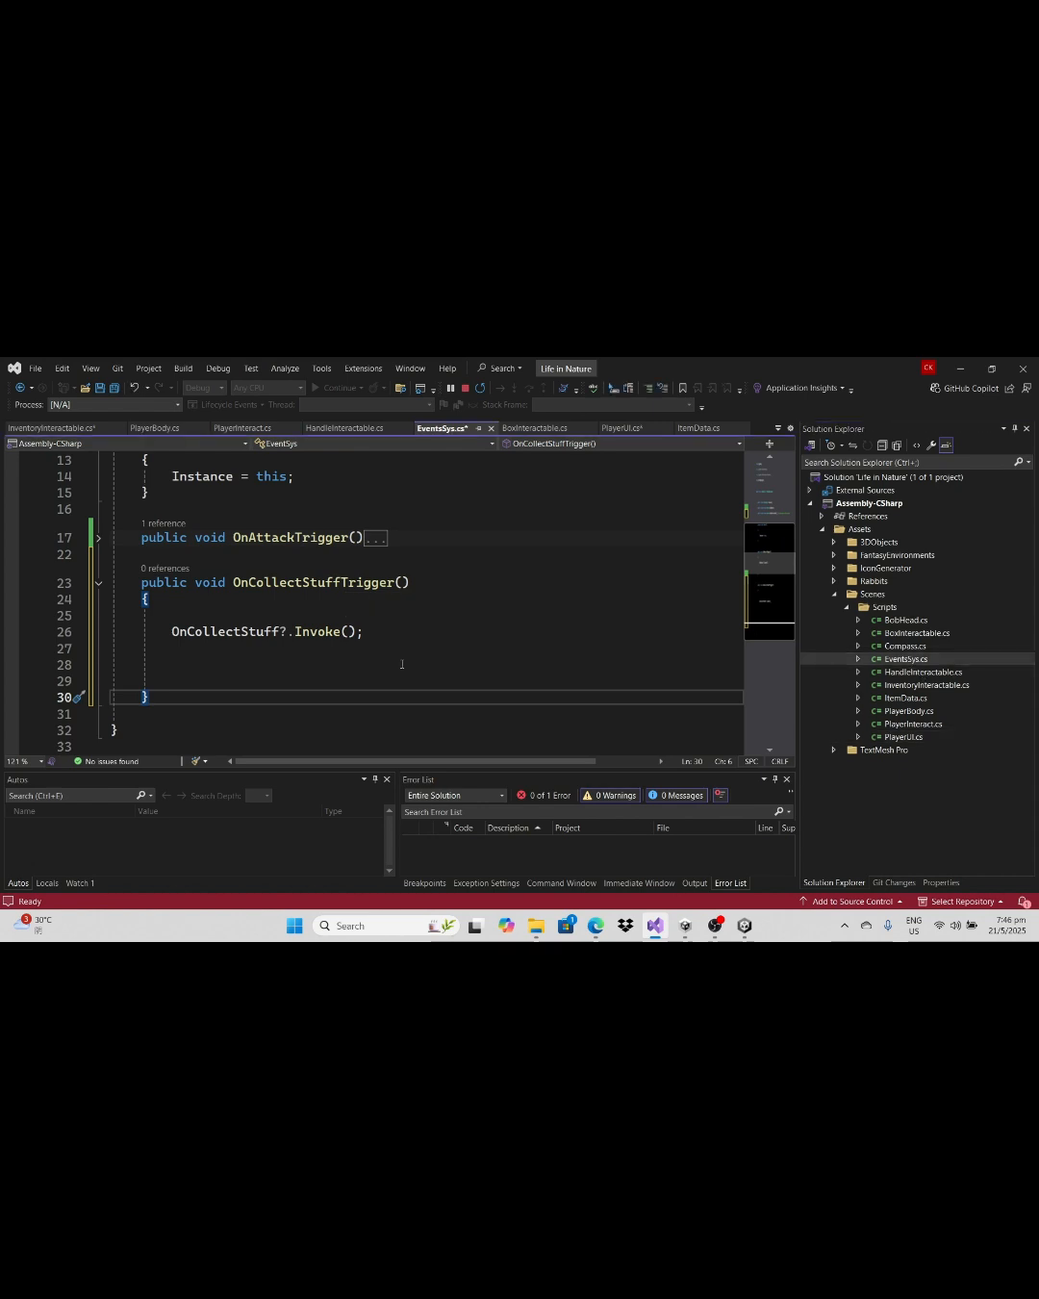
click(54, 428)
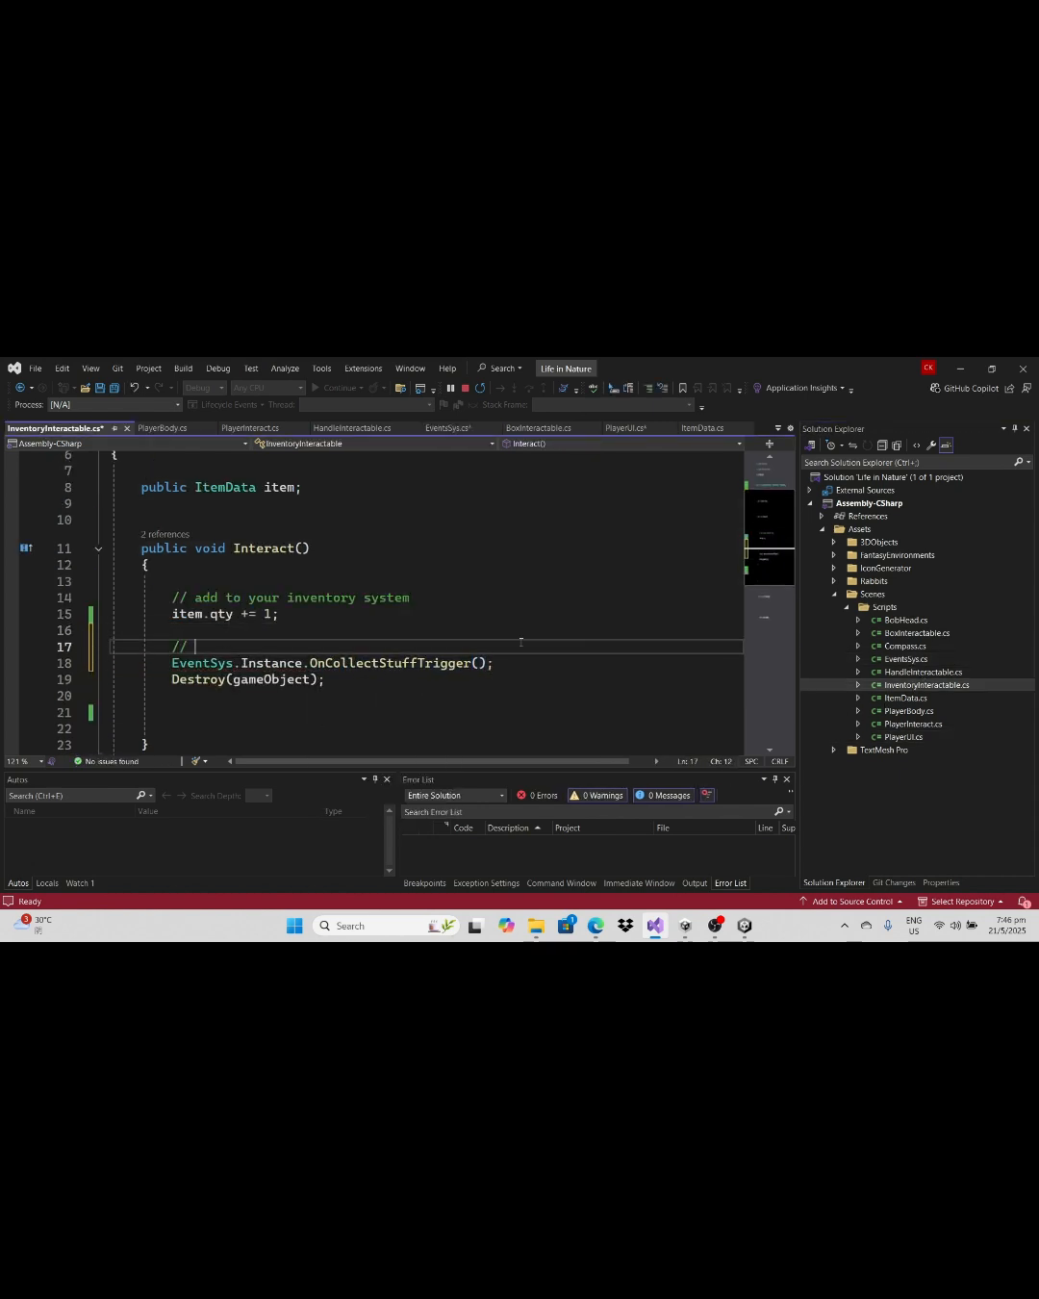
text(trigger the event to collect mone)
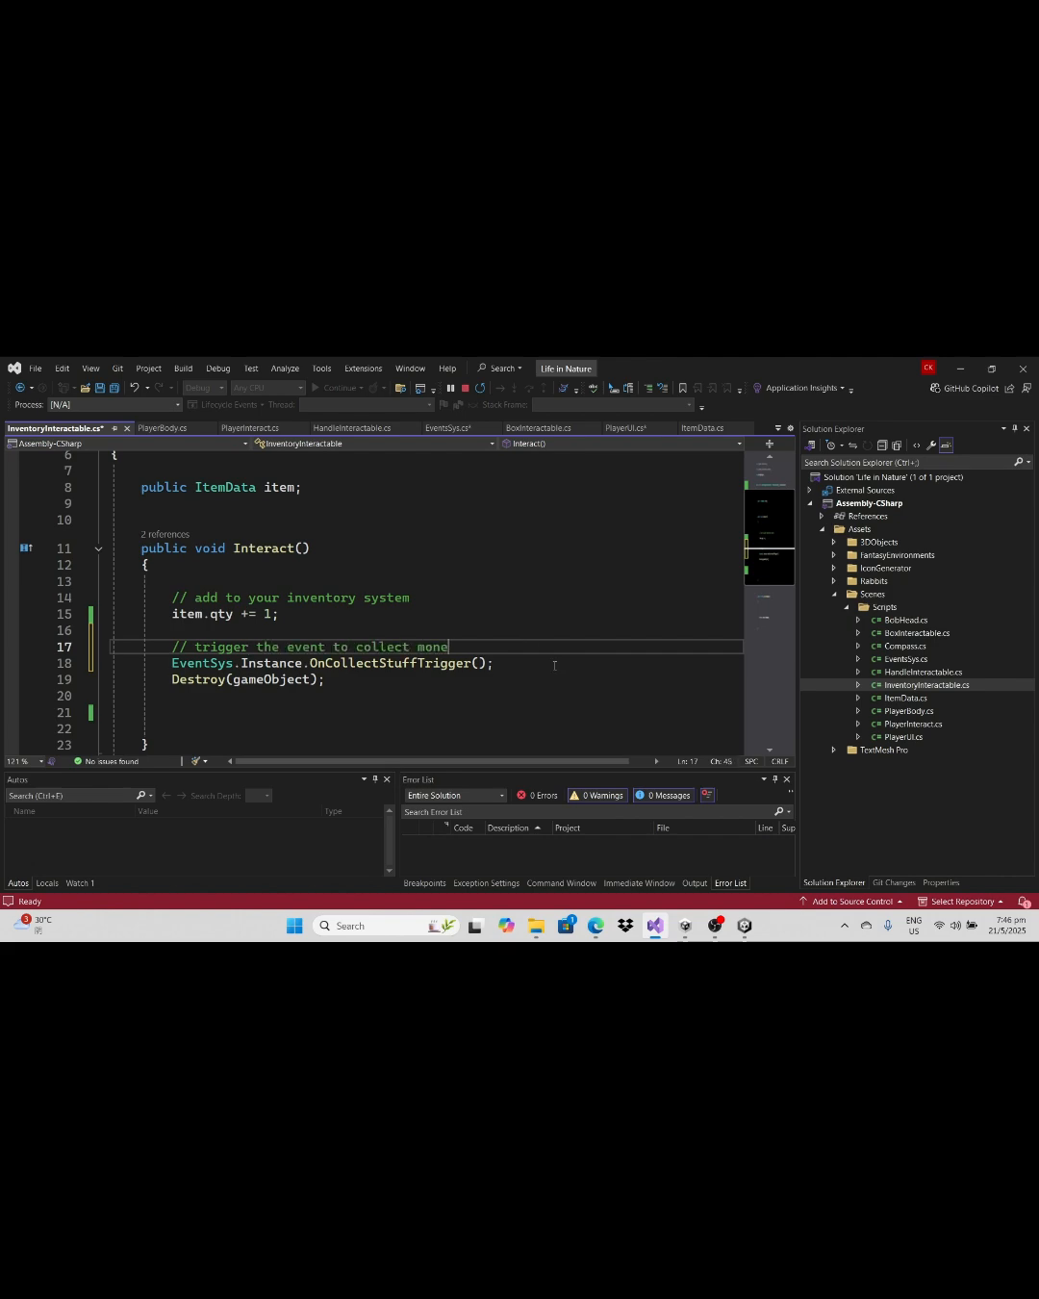
click(619, 427)
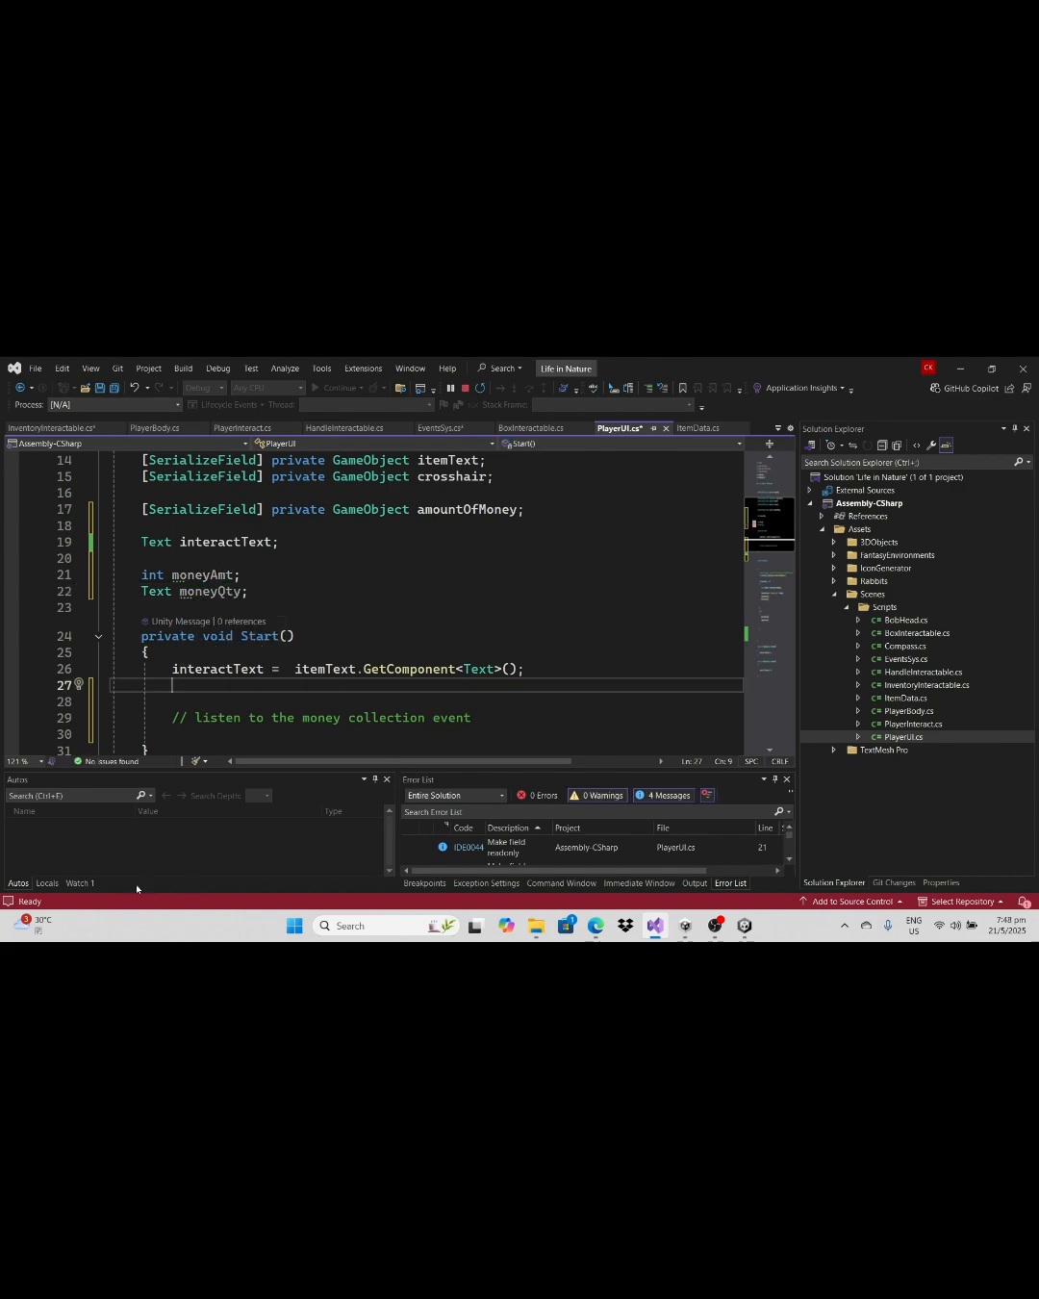
Step: Set moneyQty = amountOfMoney.GetComponent<Text>() and subscribe EventSys.OnCollectStuff += EventSys_OnCollectStuff in Start
text(moneyQty =)
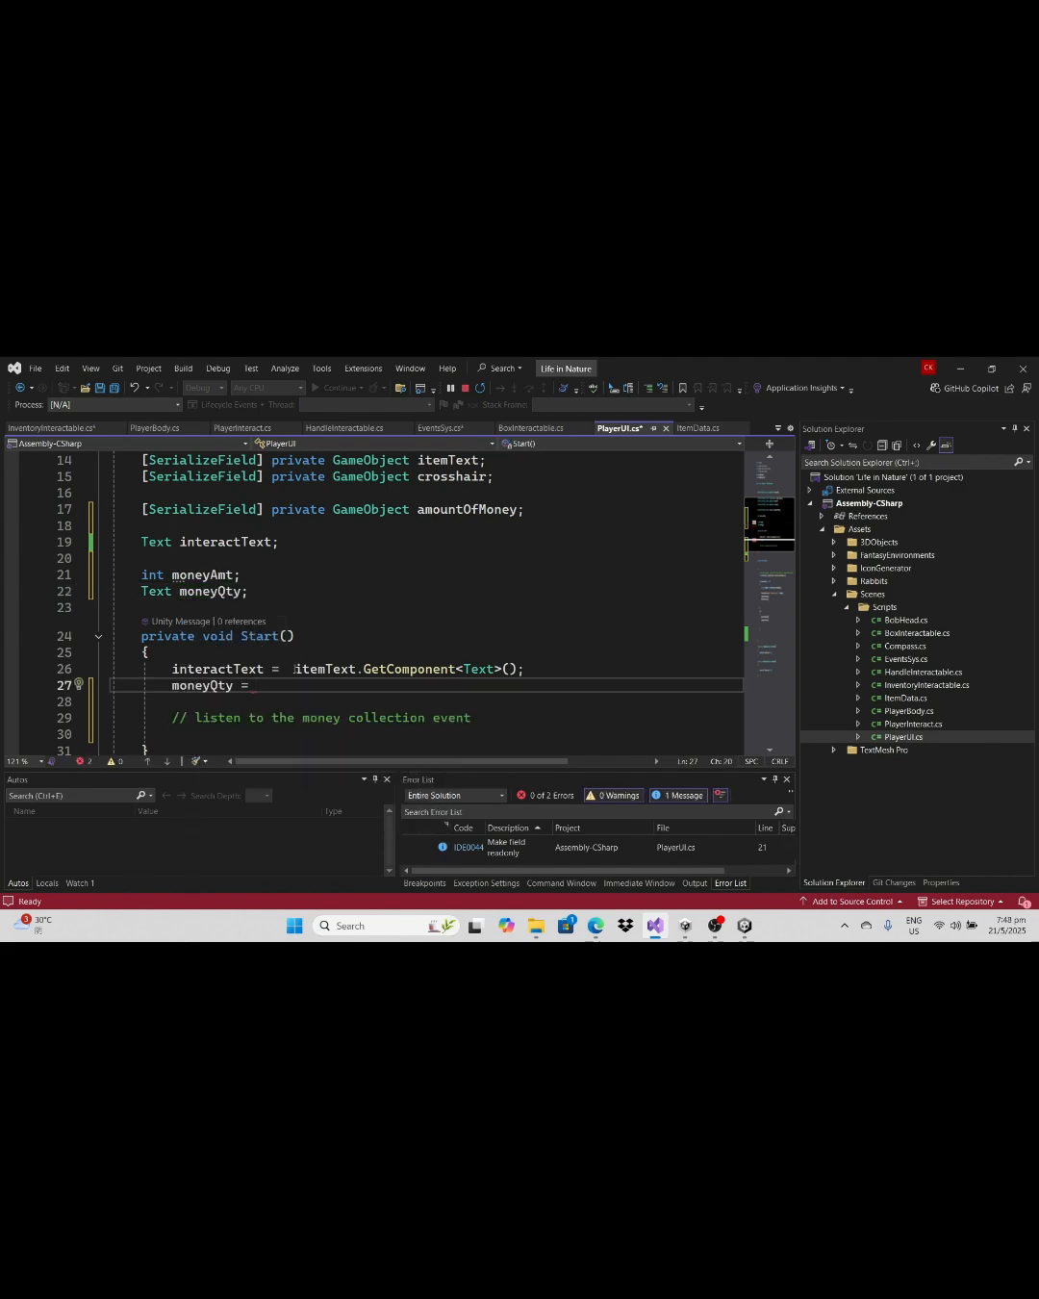
text(amon)
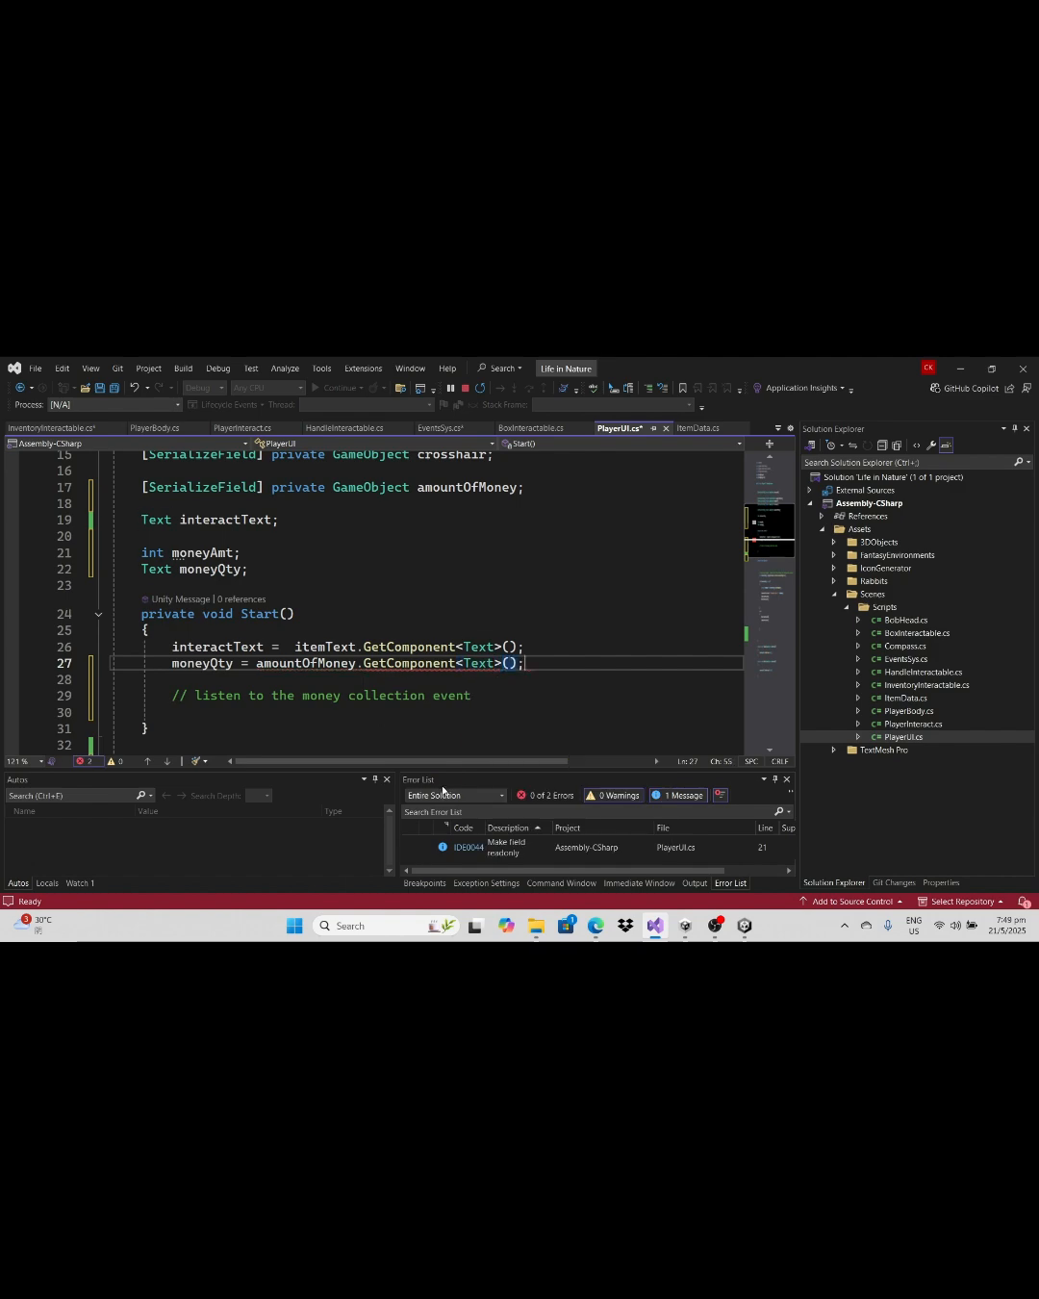
text(EventSys.OnCollectStuff += EventSys_OnCollectStuff;)
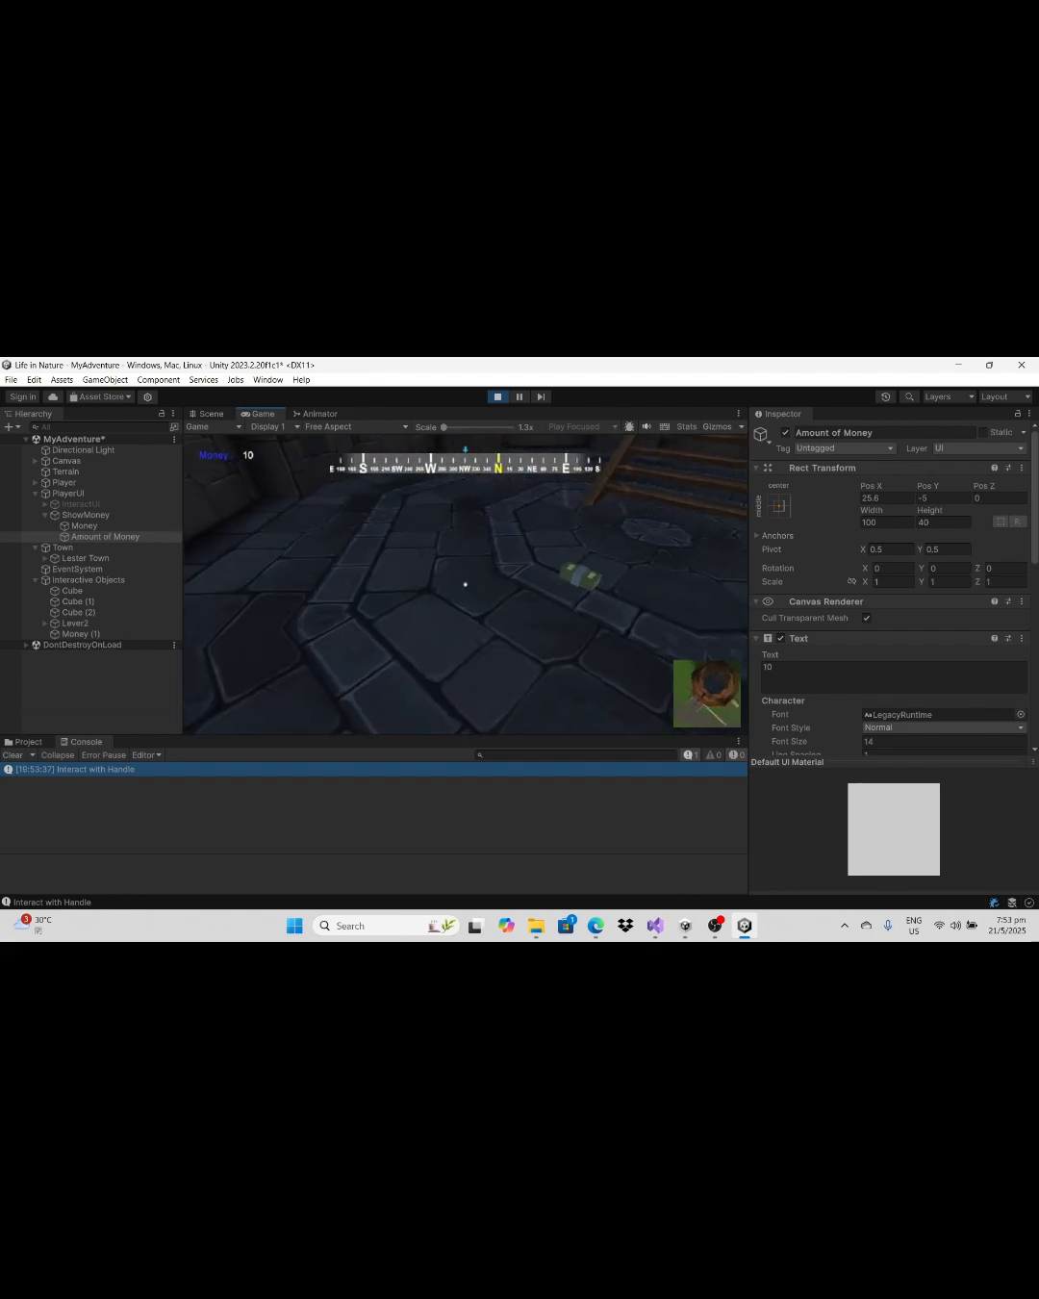
Step: Open the Windows Start menu from the taskbar while the game shows Money 10
click(294, 924)
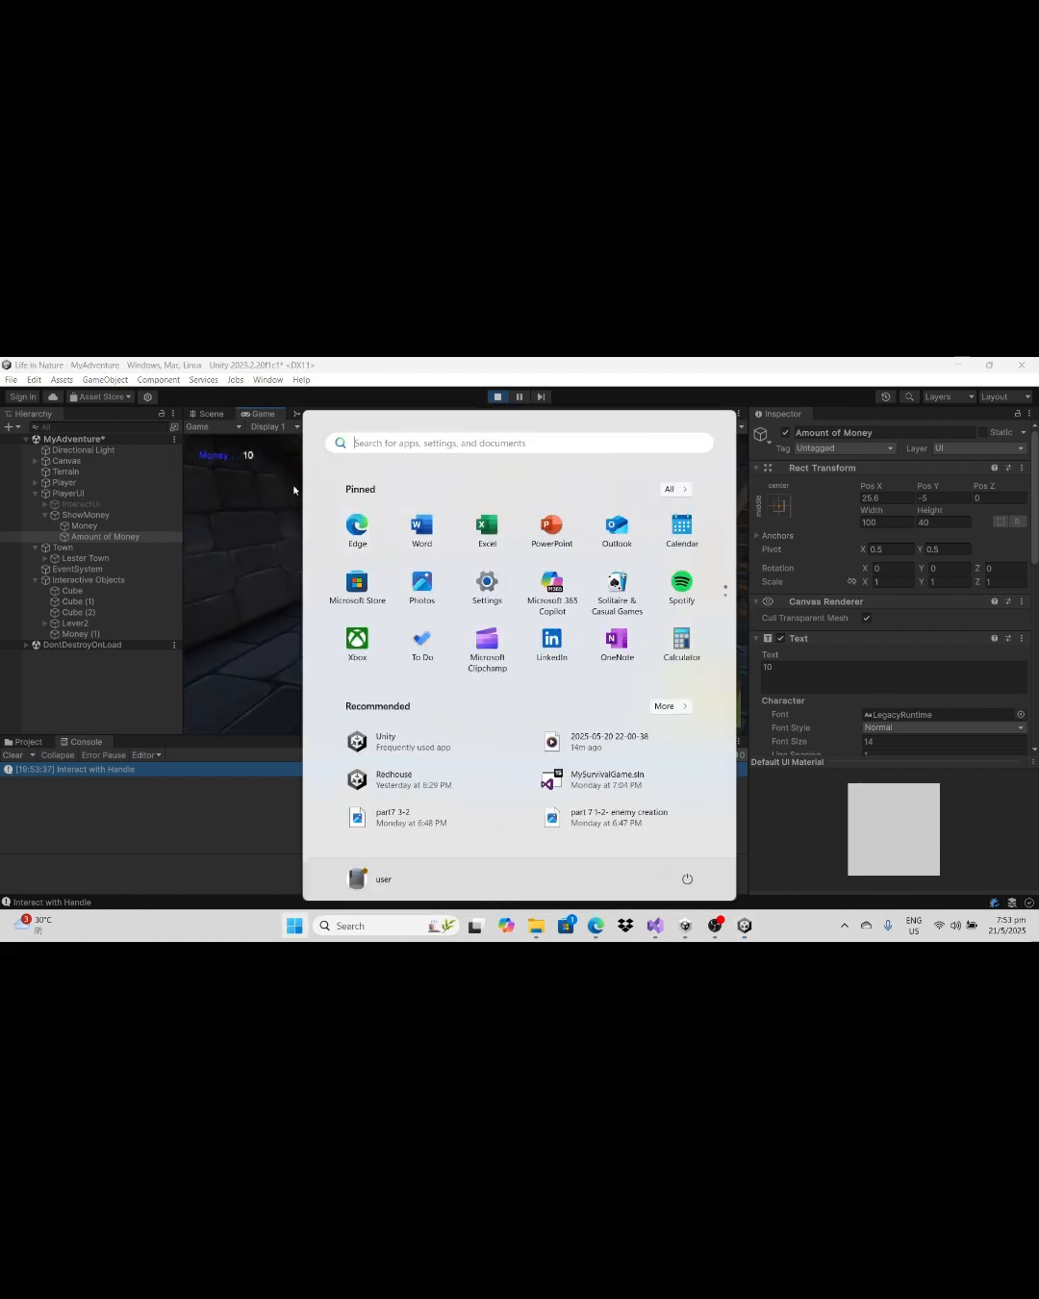